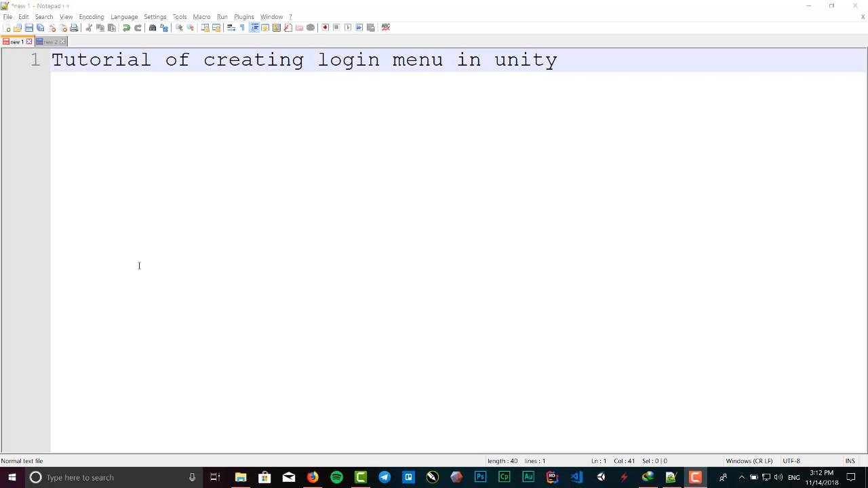
mouse_move(238, 74)
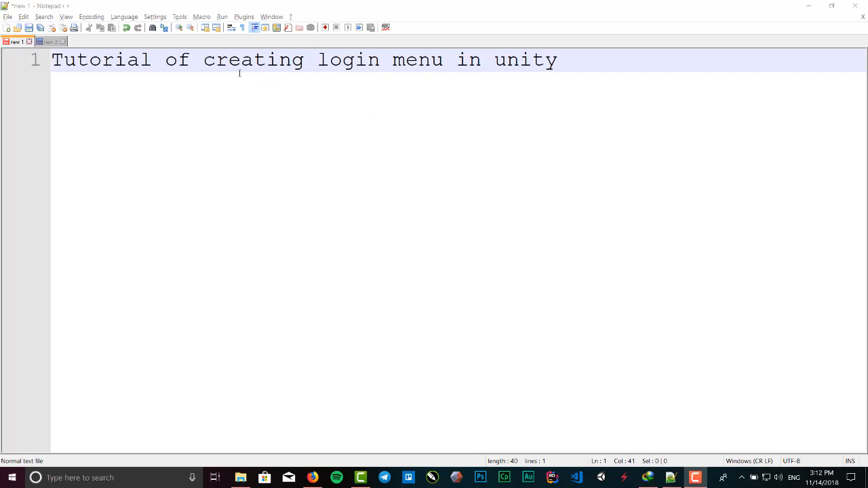
mouse_move(505, 68)
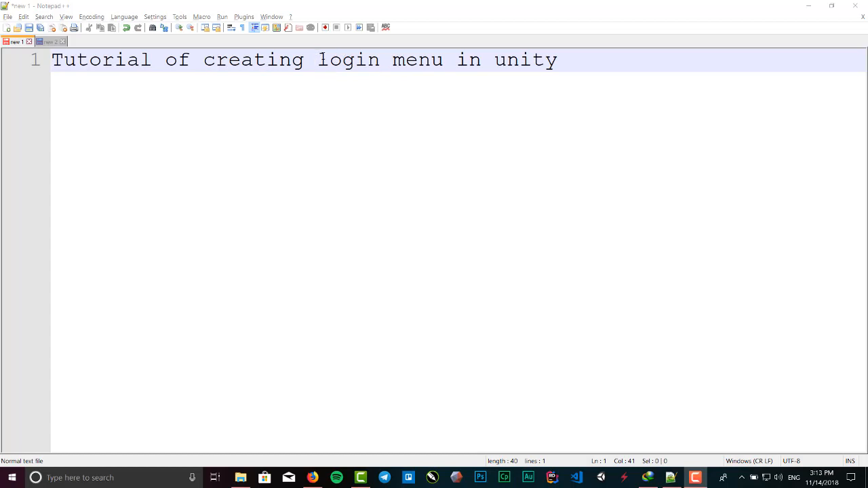
mouse_move(323, 57)
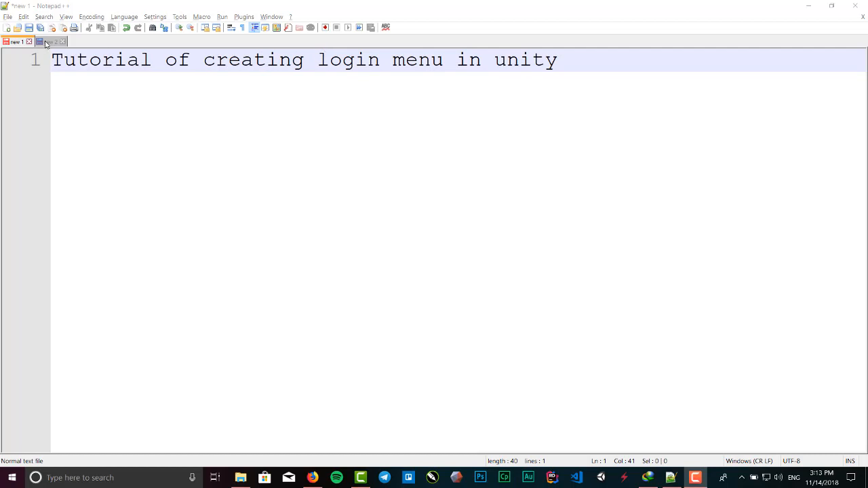
Show the second Notepad++ note outlining Part 1 UI, Part 2 database/PHP, Part 3 C# script
click(52, 41)
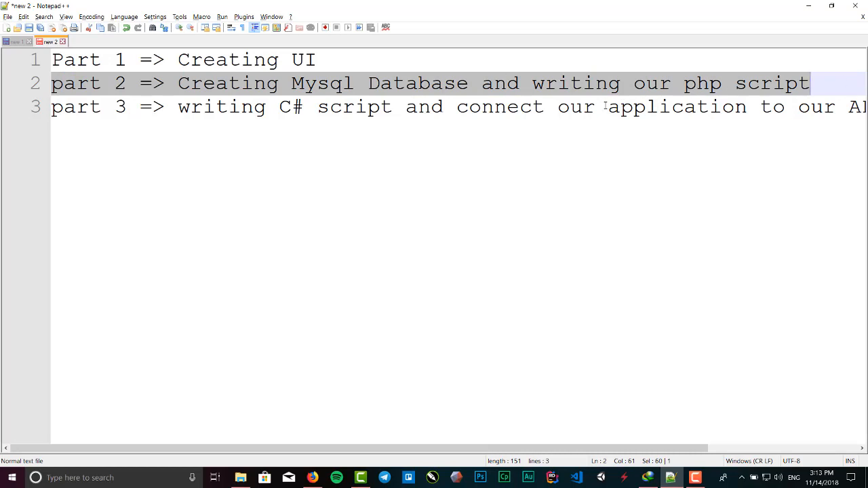
mouse_move(556, 83)
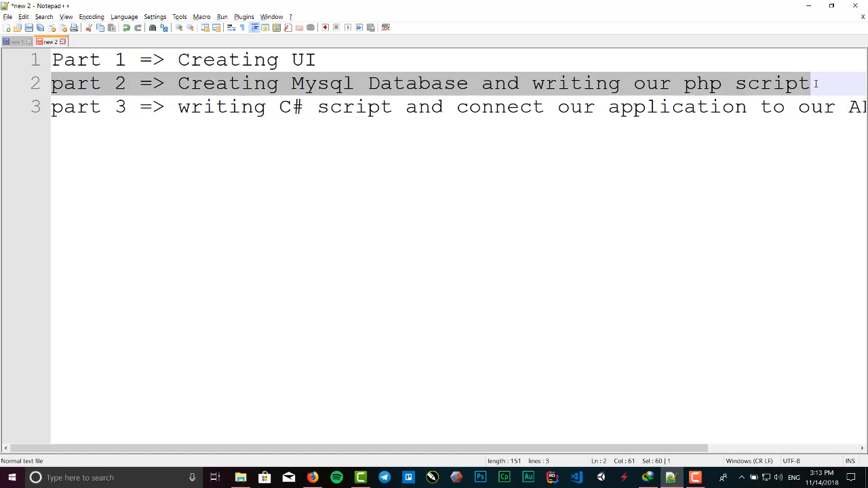
mouse_move(814, 83)
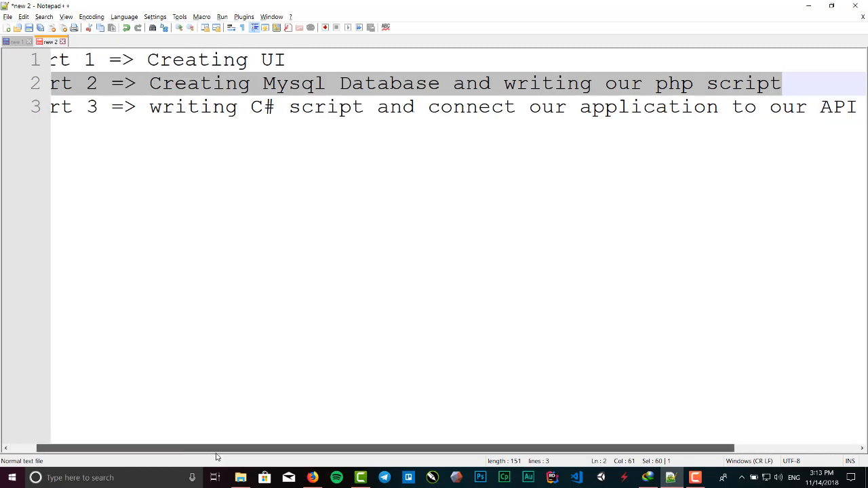
scroll(right, 3)
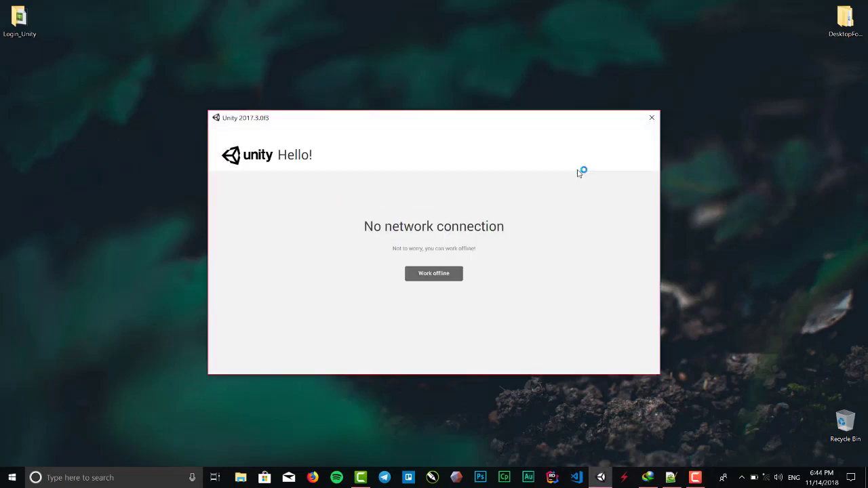
Work offline and start a new 3D project named Login
click(434, 274)
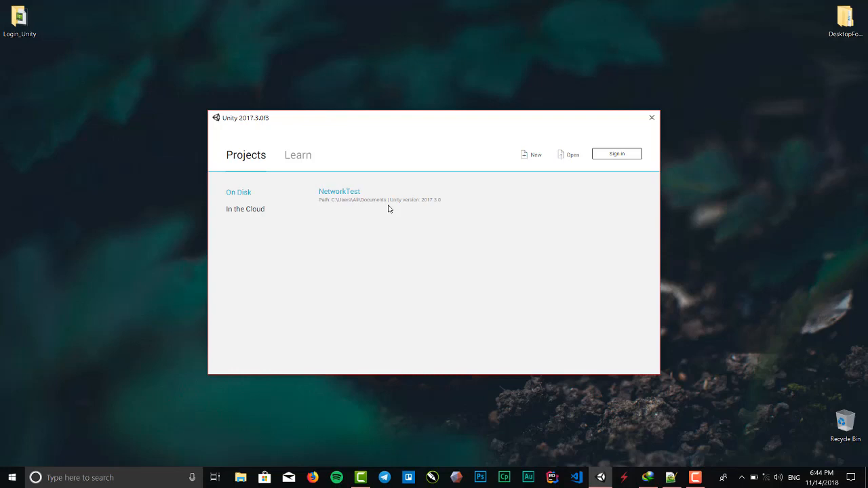
click(531, 154)
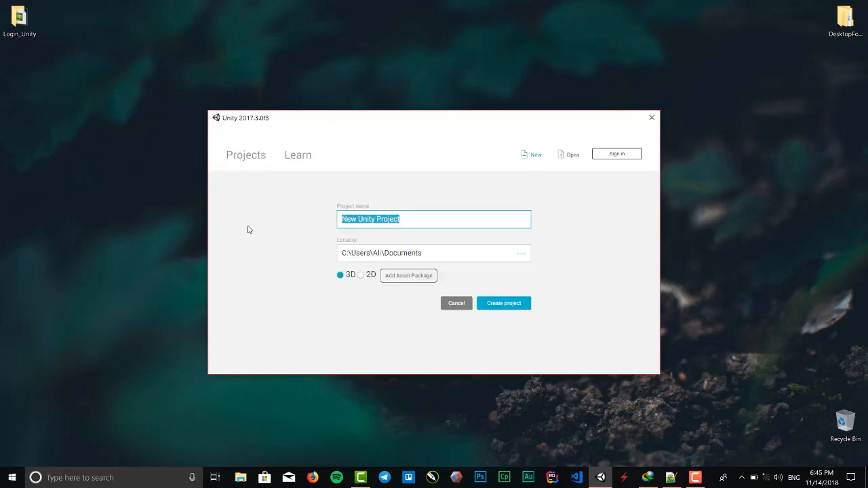
text(Login)
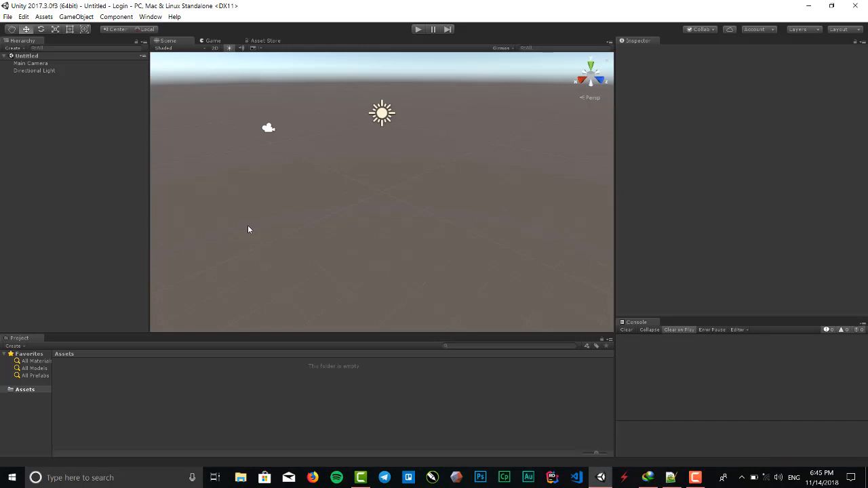
mouse_move(221, 83)
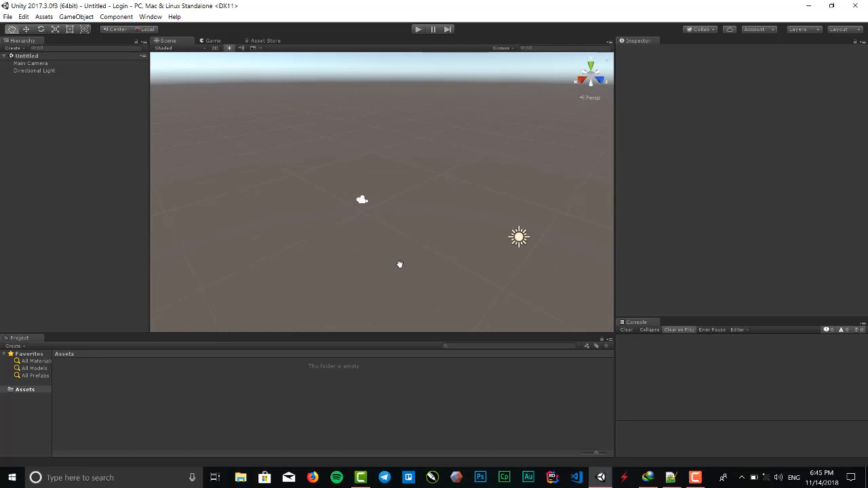
drag(398, 263, 269, 188)
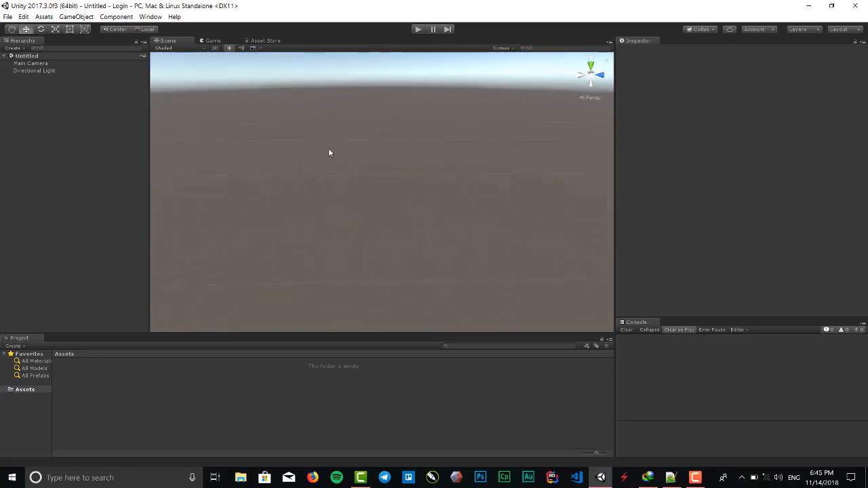
drag(329, 152, 331, 212)
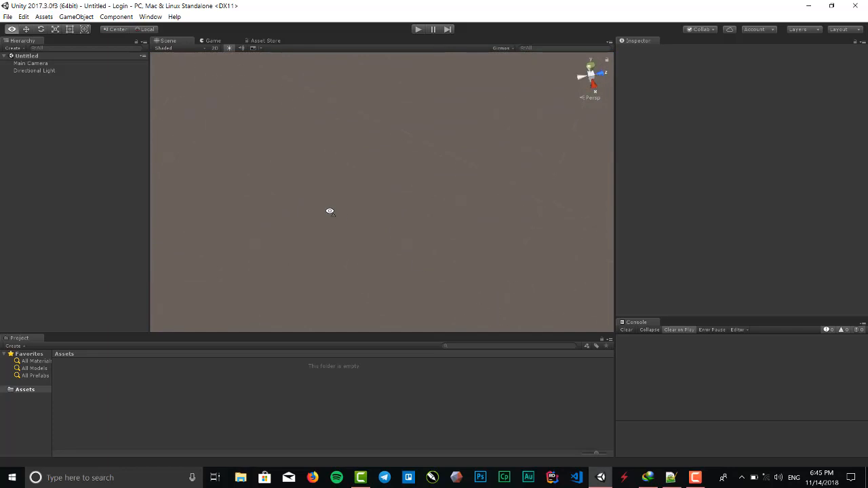
drag(331, 212, 356, 128)
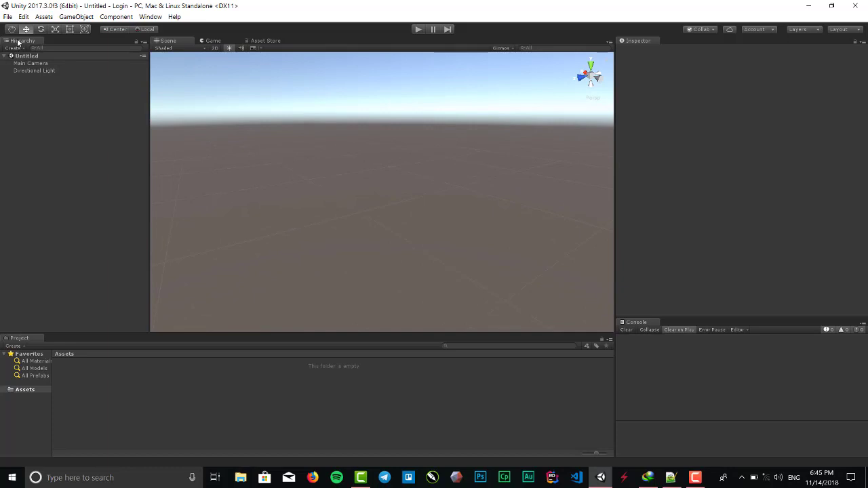
mouse_move(55, 154)
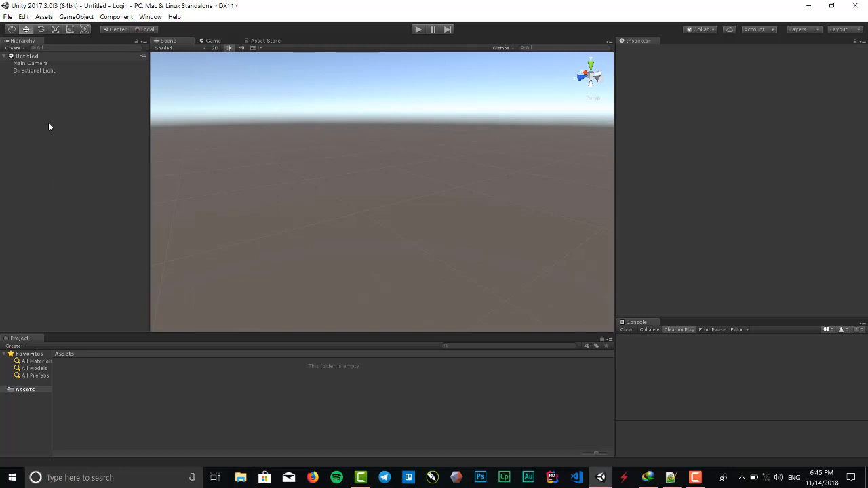
mouse_move(54, 103)
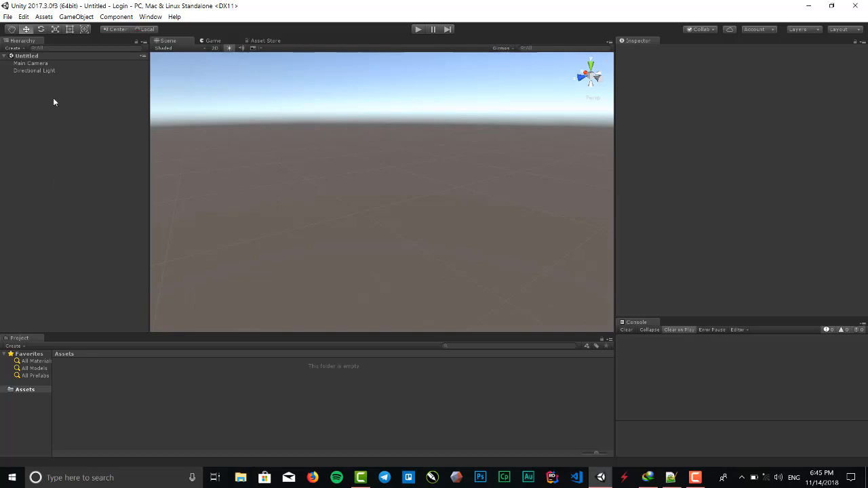
click(215, 41)
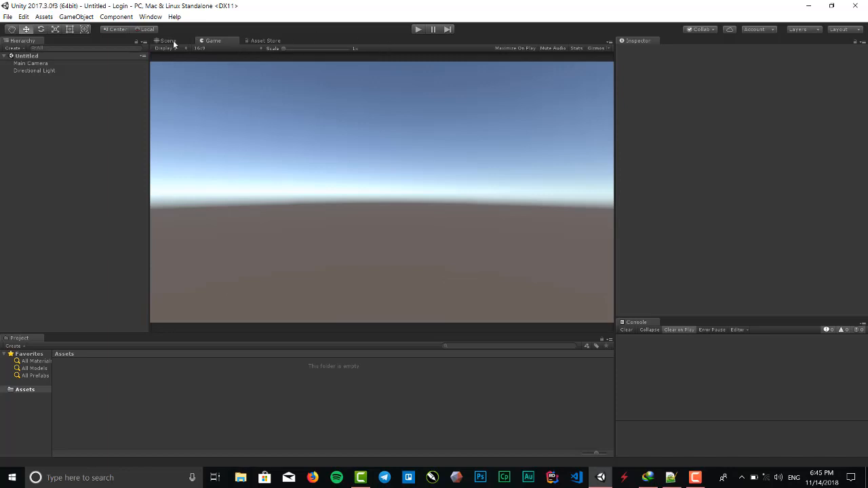
mouse_move(341, 103)
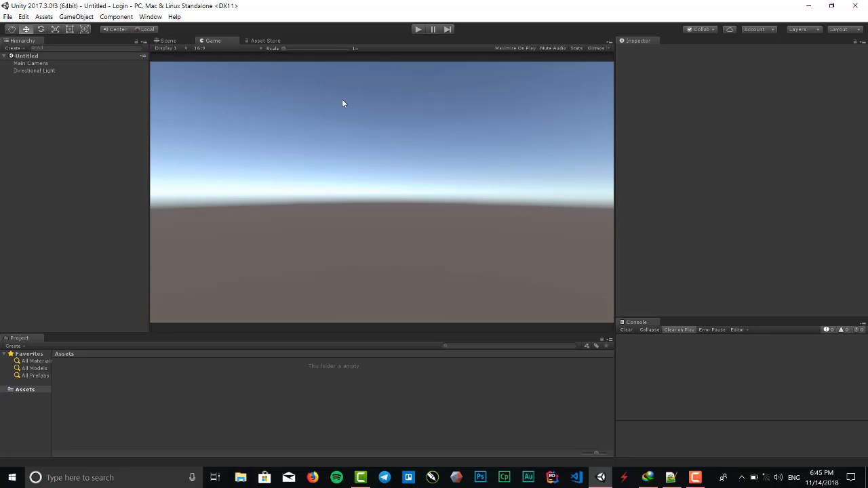
click(169, 41)
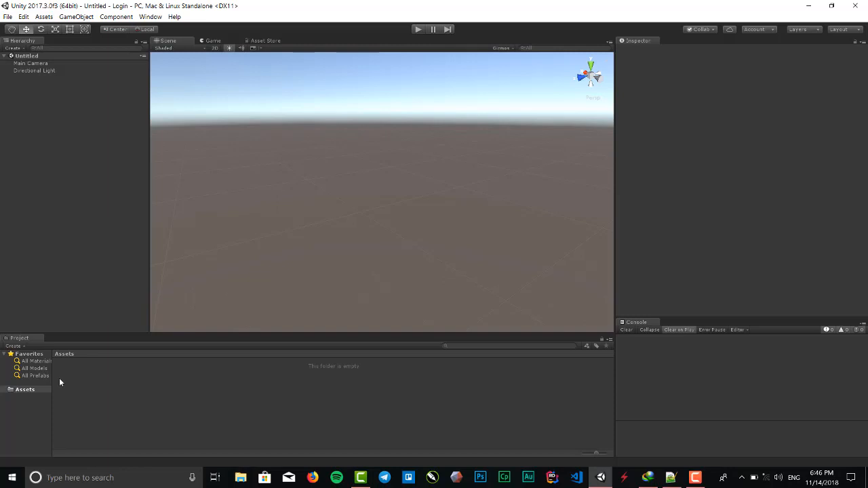
mouse_move(76, 385)
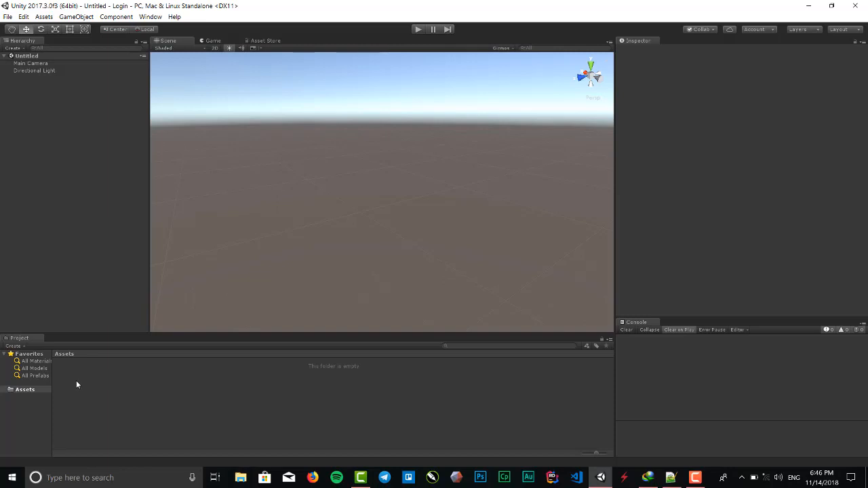
mouse_move(104, 414)
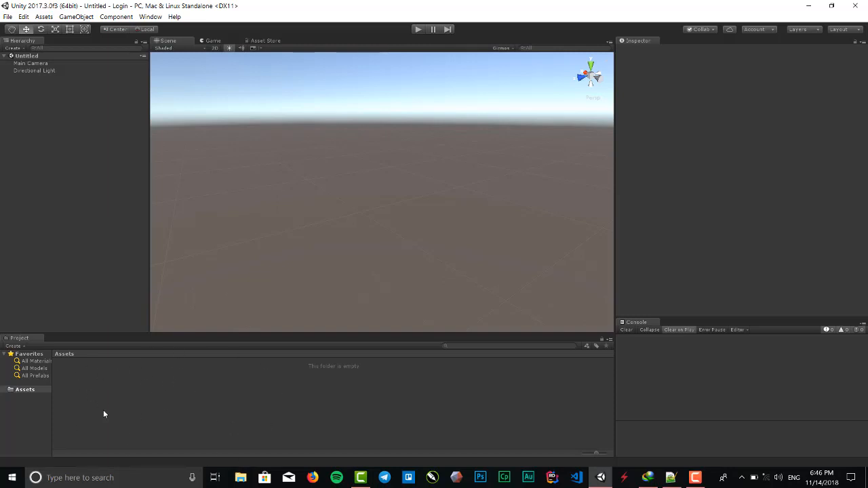
mouse_move(491, 312)
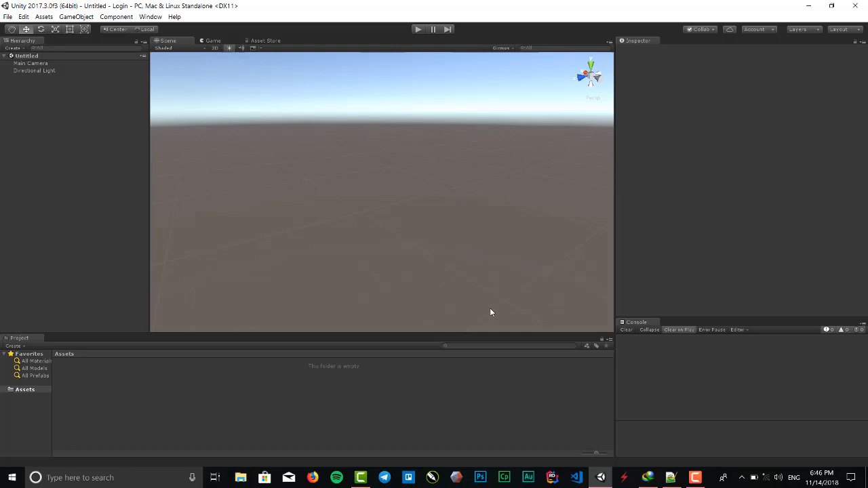
mouse_move(106, 72)
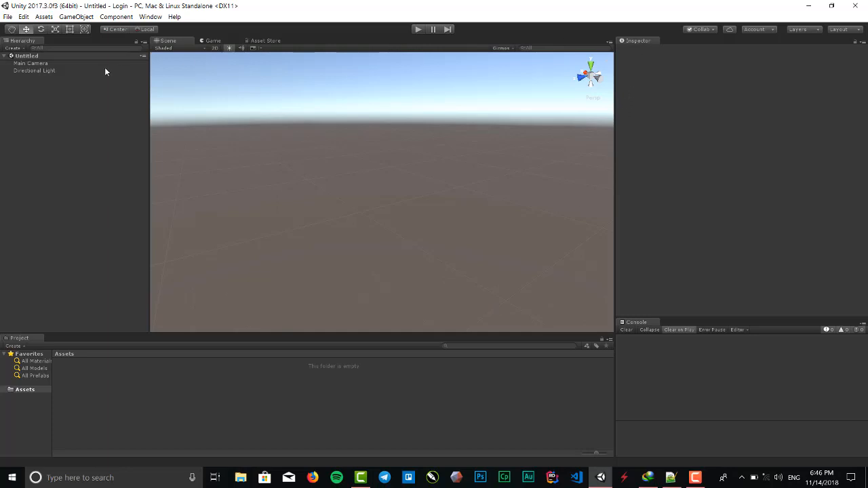
mouse_move(44, 84)
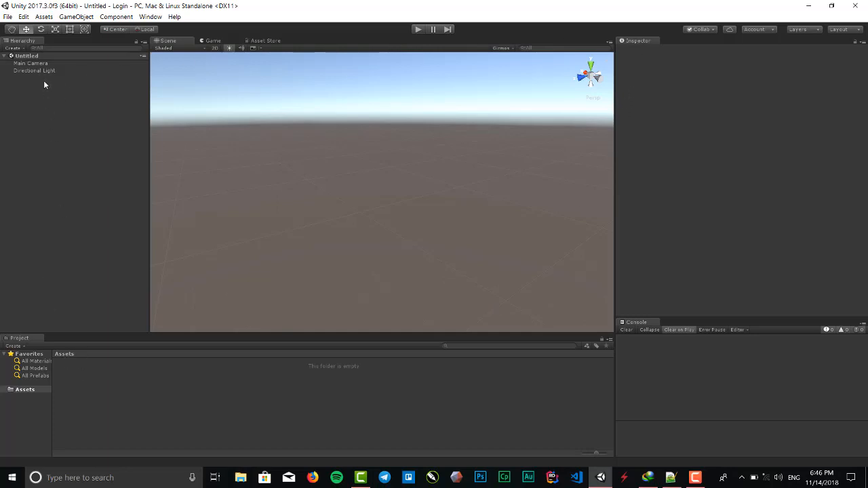
mouse_move(598, 73)
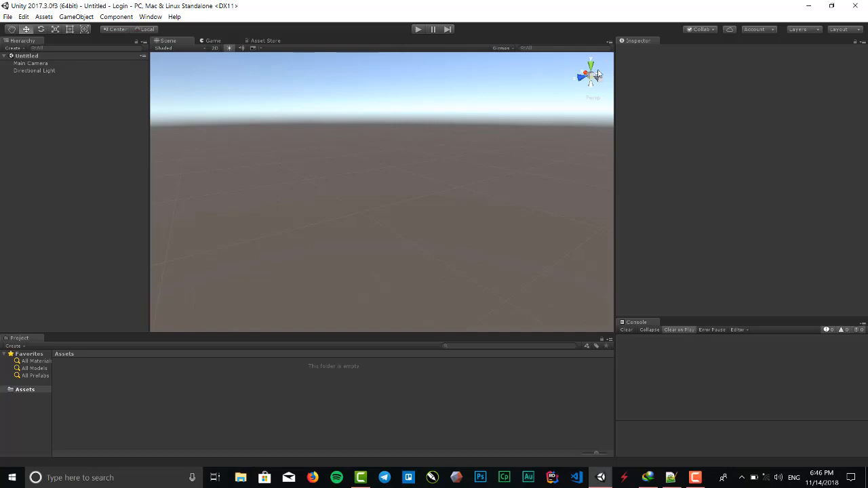
mouse_move(664, 163)
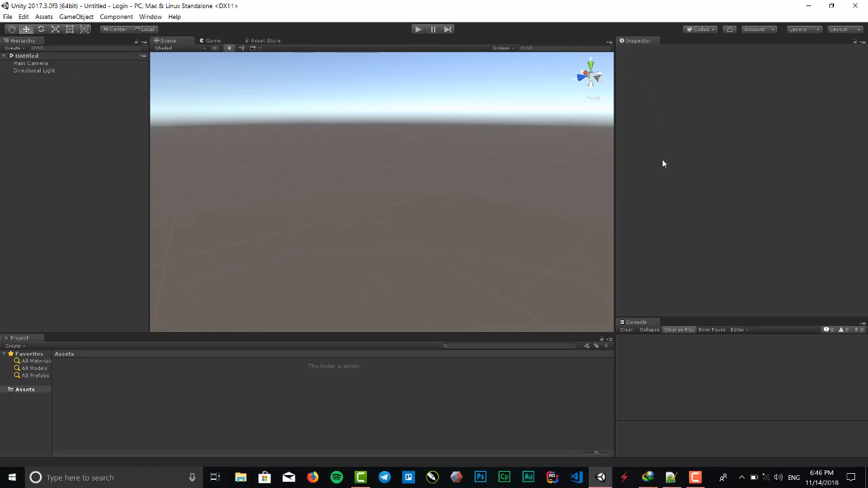
mouse_move(648, 95)
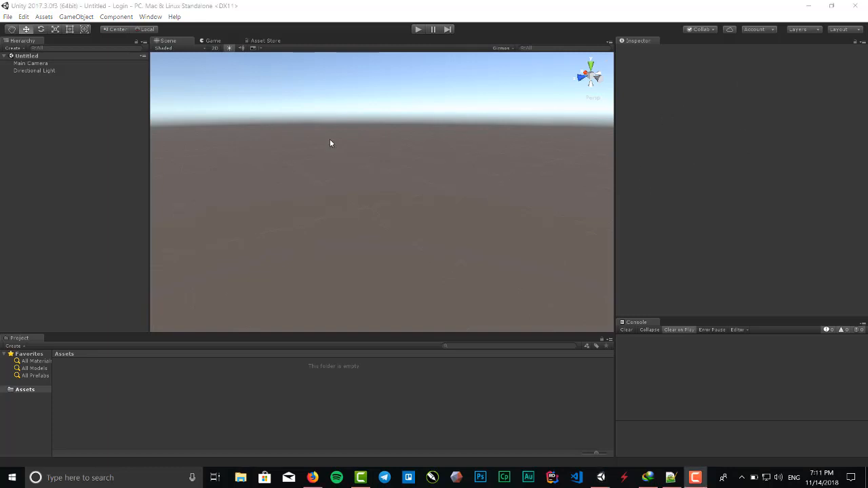
mouse_move(93, 163)
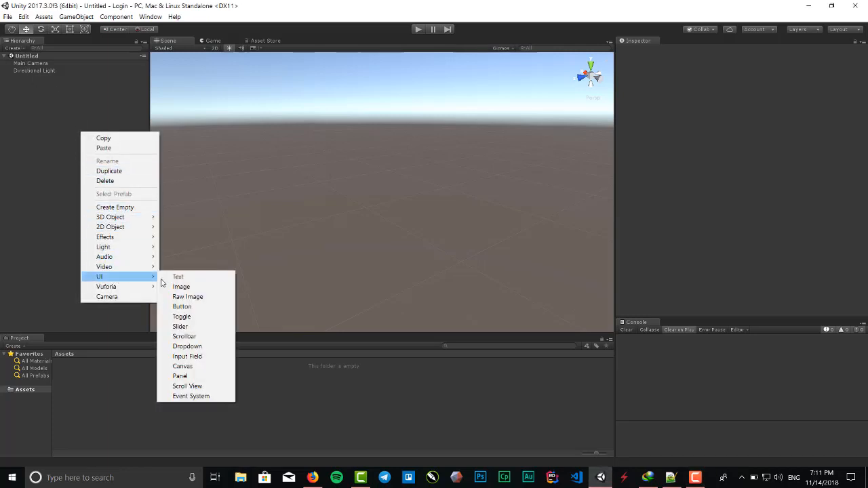
mouse_move(180, 376)
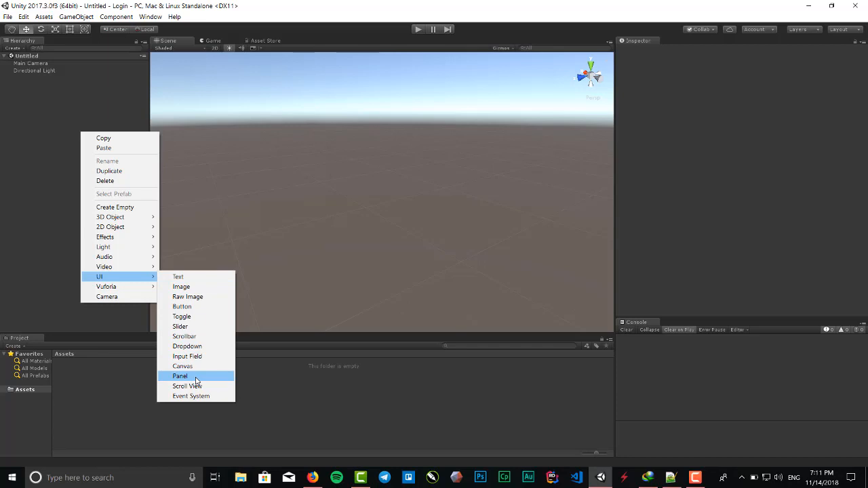
Add a UI Panel, bringing a Canvas and EventSystem into the scene
click(179, 375)
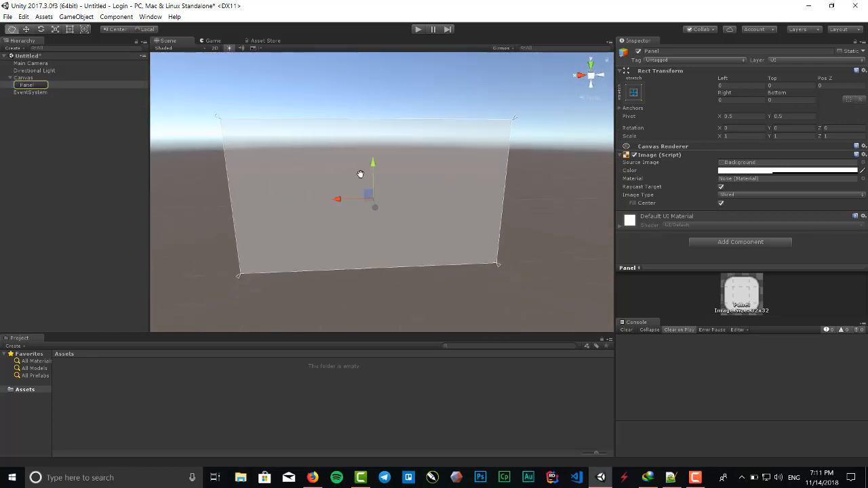
Set the Canvas Scaler's UI Scale Mode to Scale With Screen Size, then select the Panel
click(23, 77)
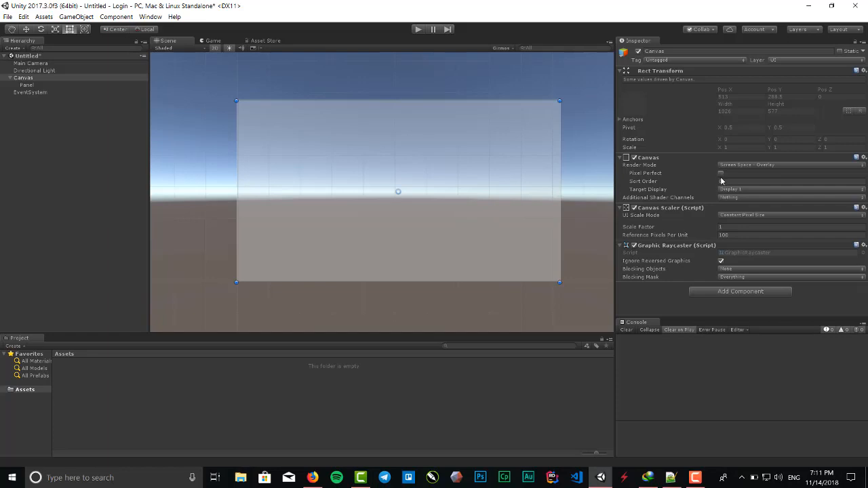
mouse_move(667, 158)
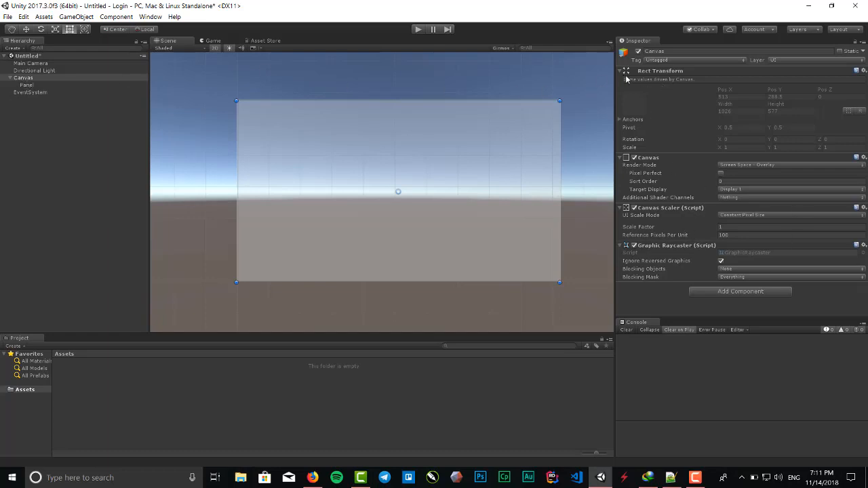
click(624, 209)
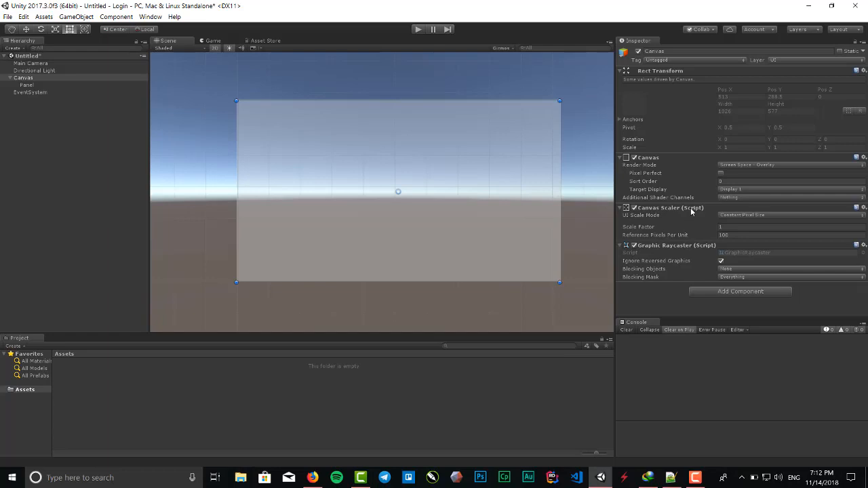
mouse_move(559, 212)
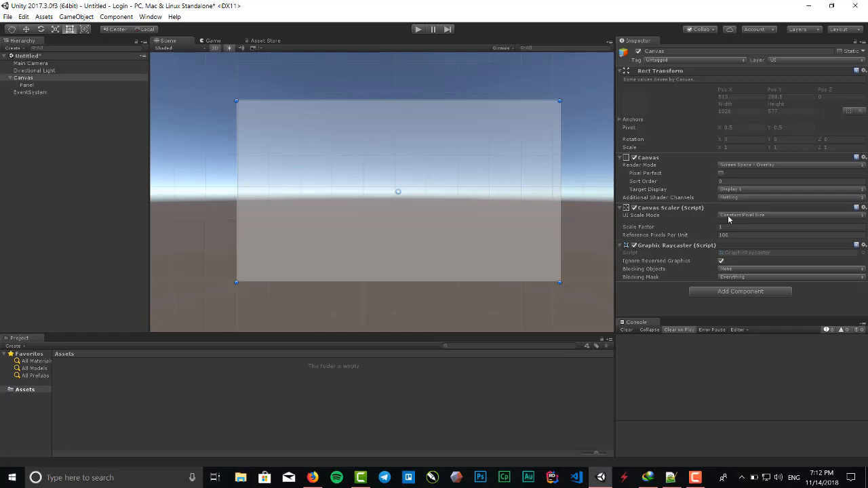
click(787, 214)
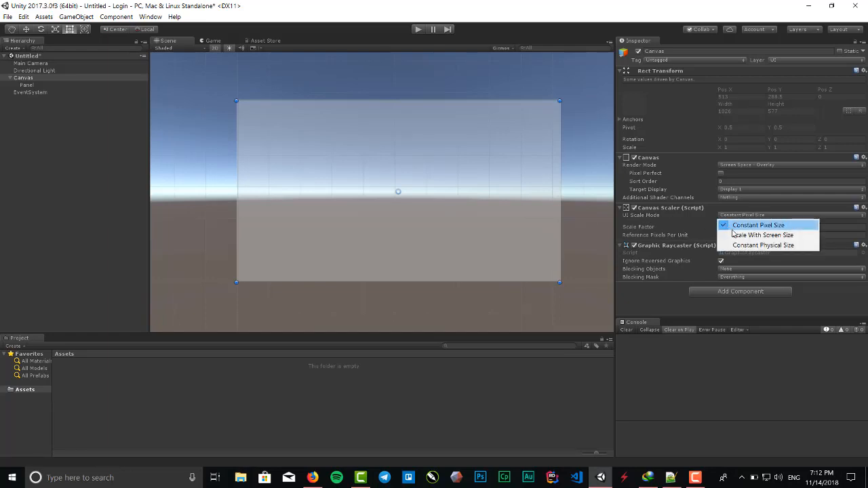
mouse_move(762, 235)
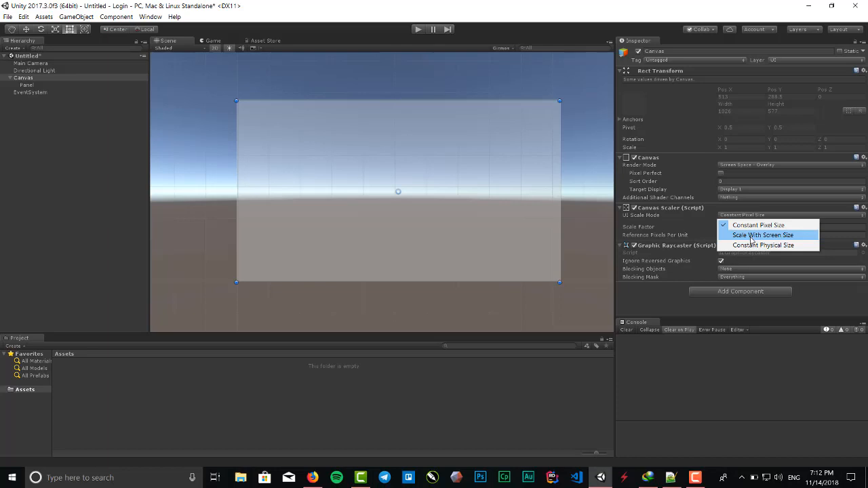
click(763, 235)
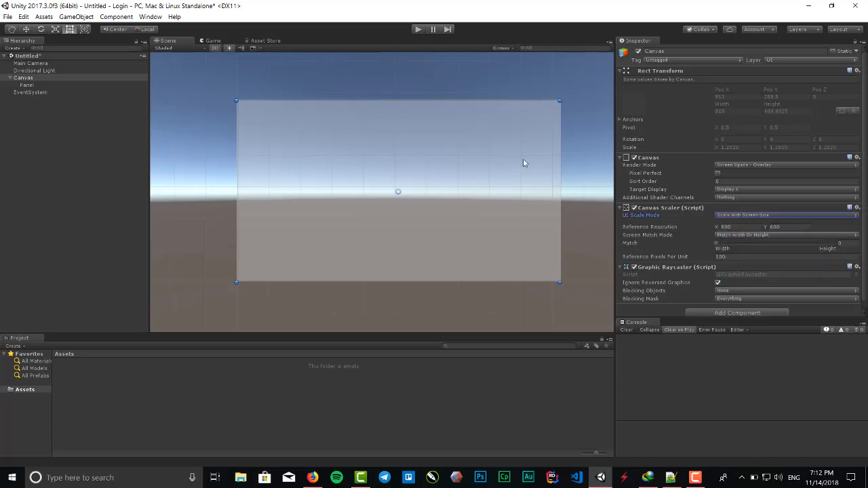
click(26, 84)
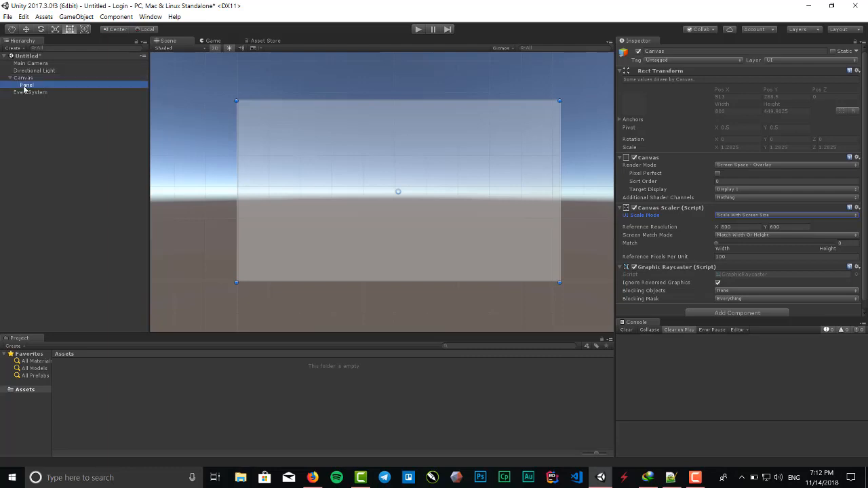
click(26, 84)
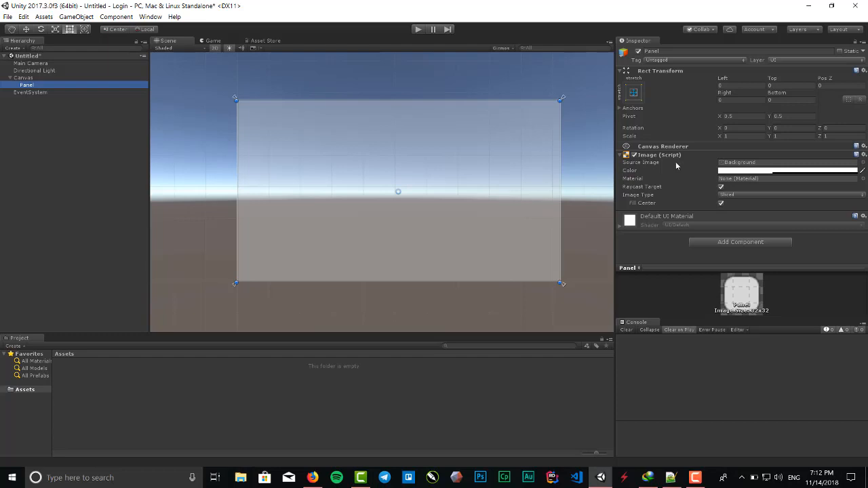
mouse_move(724, 168)
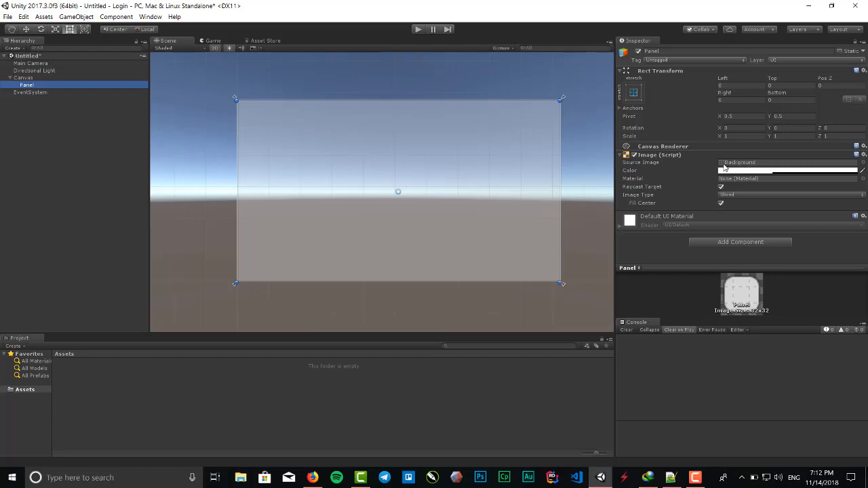
mouse_move(624, 181)
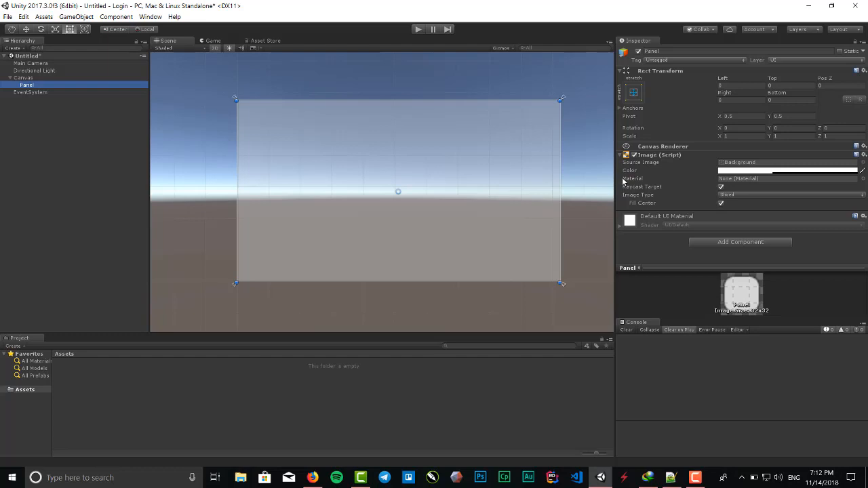
mouse_move(445, 139)
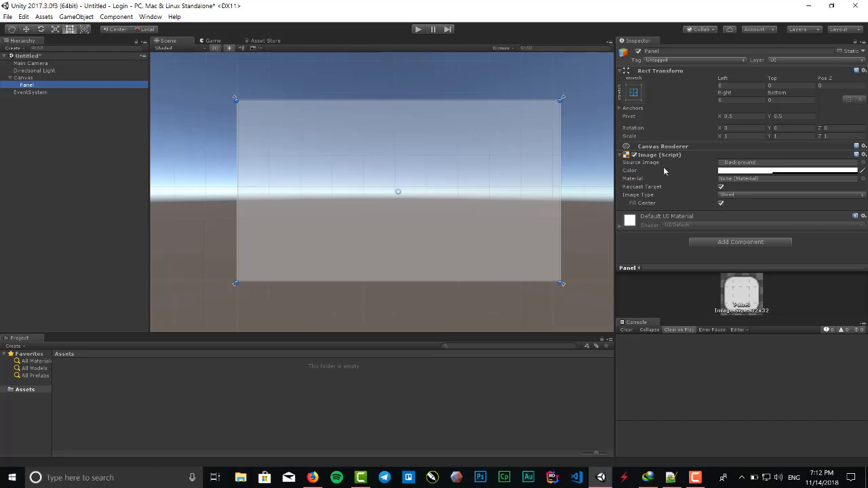
mouse_move(780, 171)
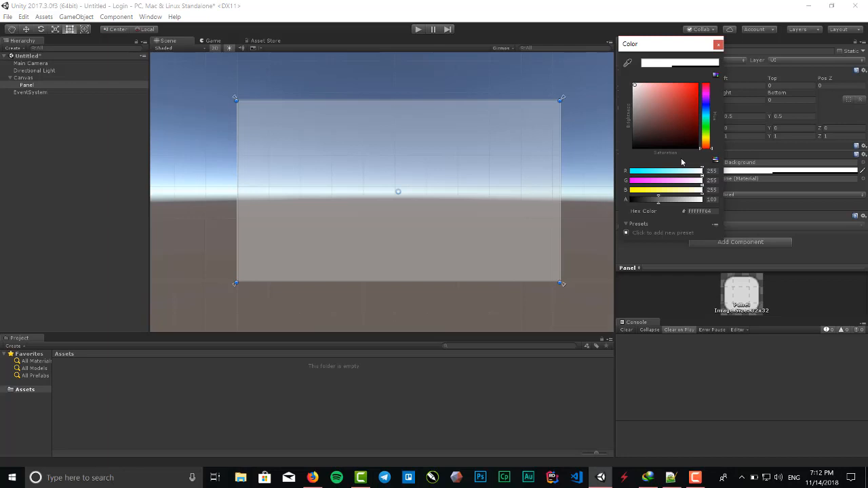
mouse_move(660, 206)
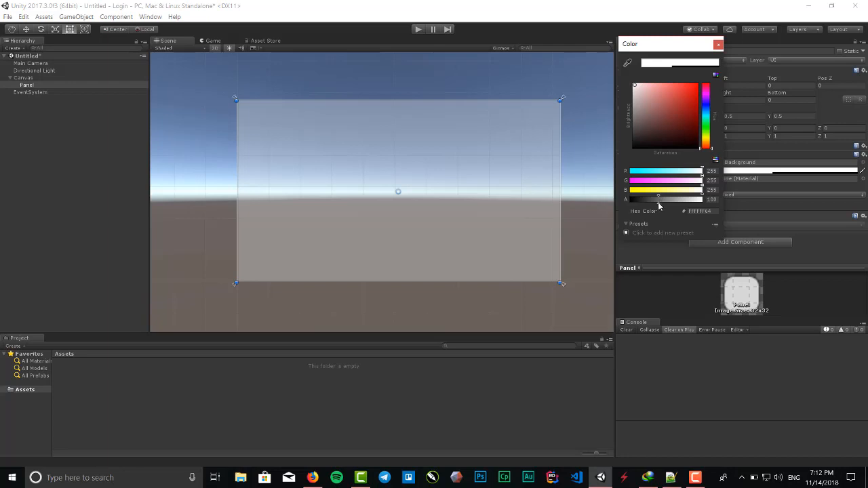
Raise the Panel's colour alpha to 255 so it is fully opaque
drag(658, 199, 678, 199)
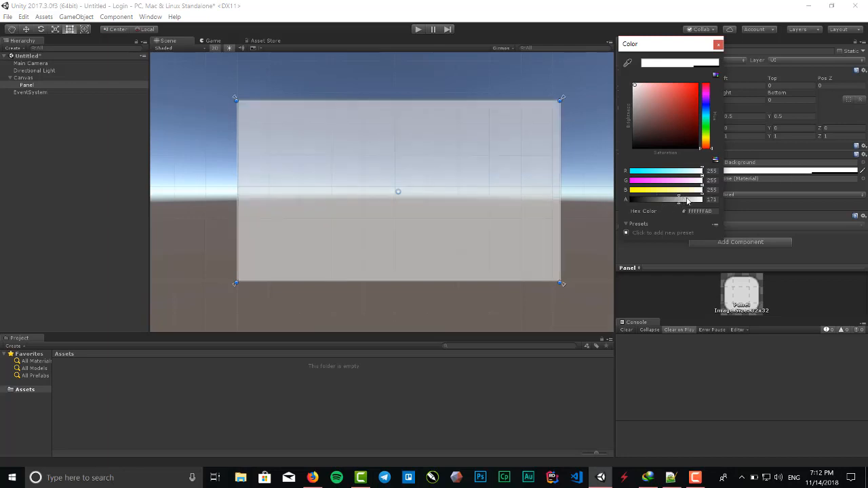
drag(679, 198, 718, 198)
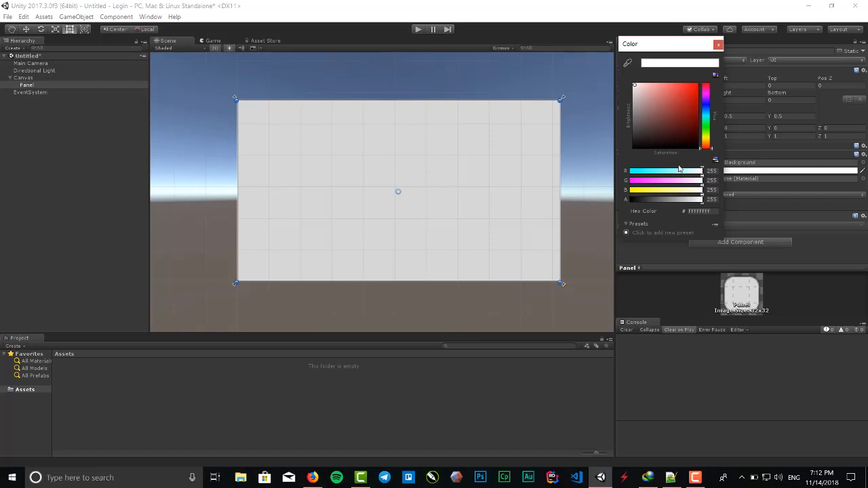
click(719, 44)
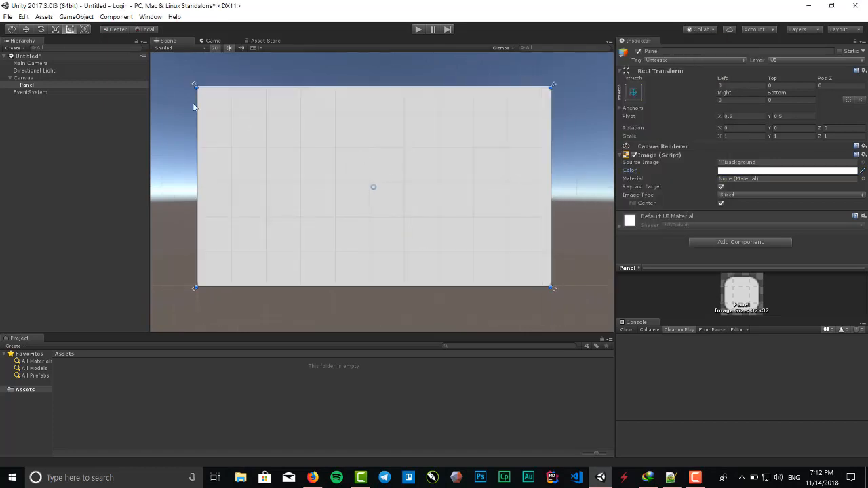
Add a child panel under Panel and name it PanelLogin
click(27, 85)
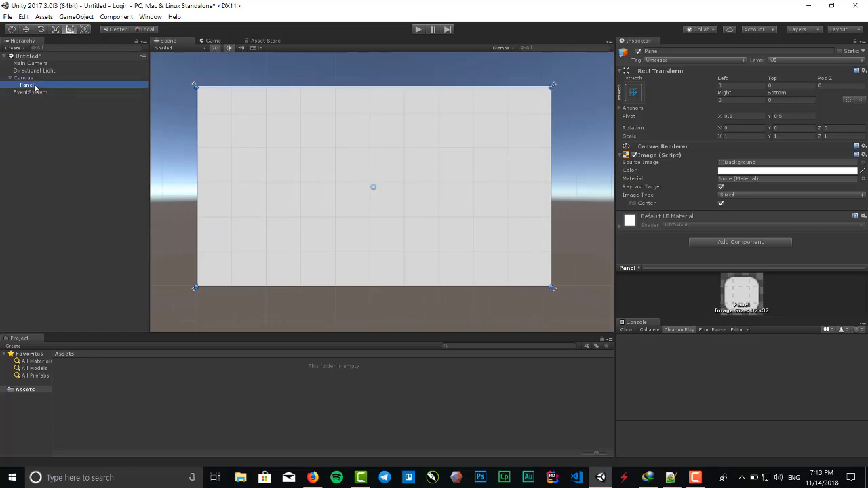
right_click(28, 84)
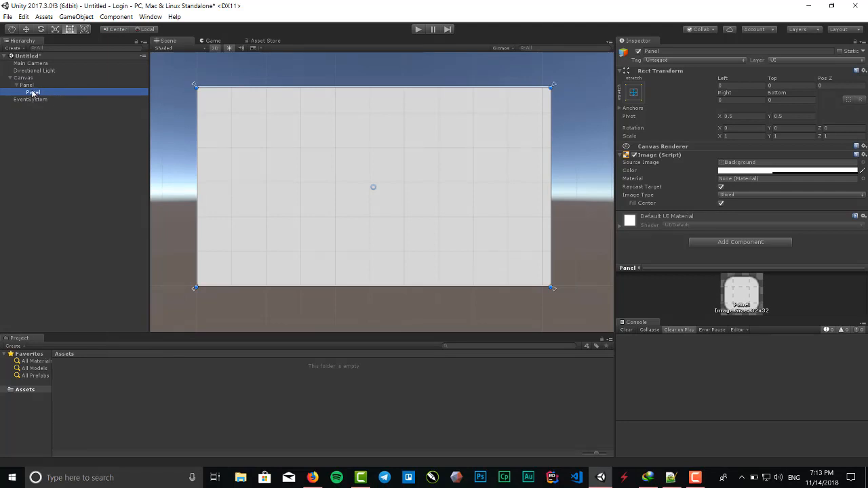
mouse_move(48, 98)
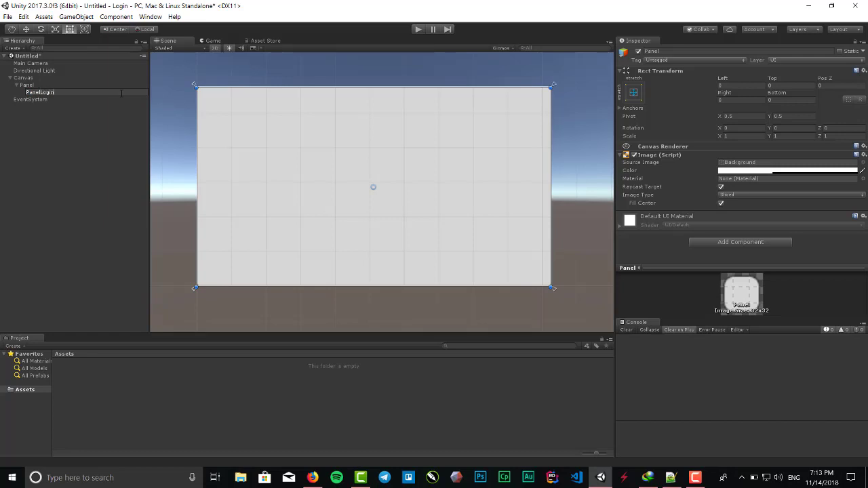
click(39, 92)
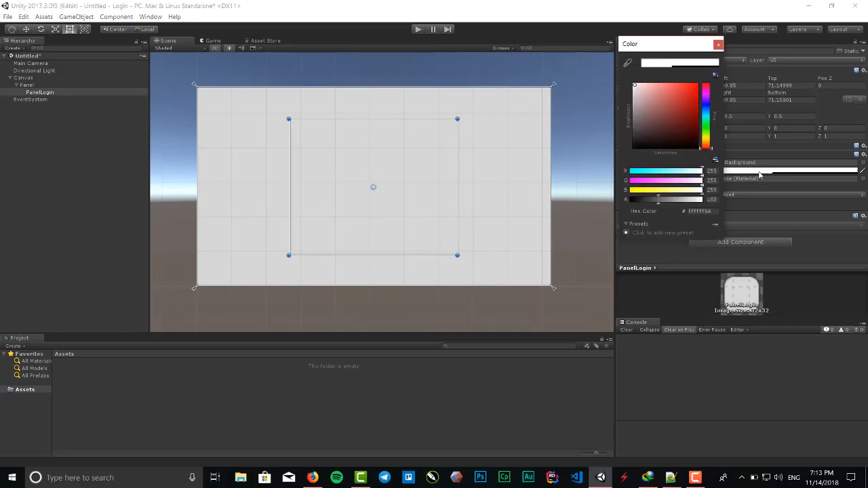
Colour the outer Panel a bright yellow in the colour picker
click(686, 102)
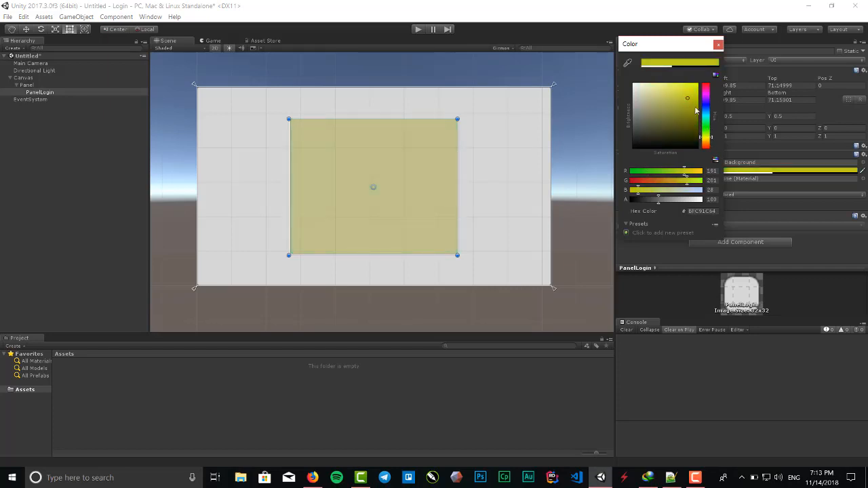
click(698, 84)
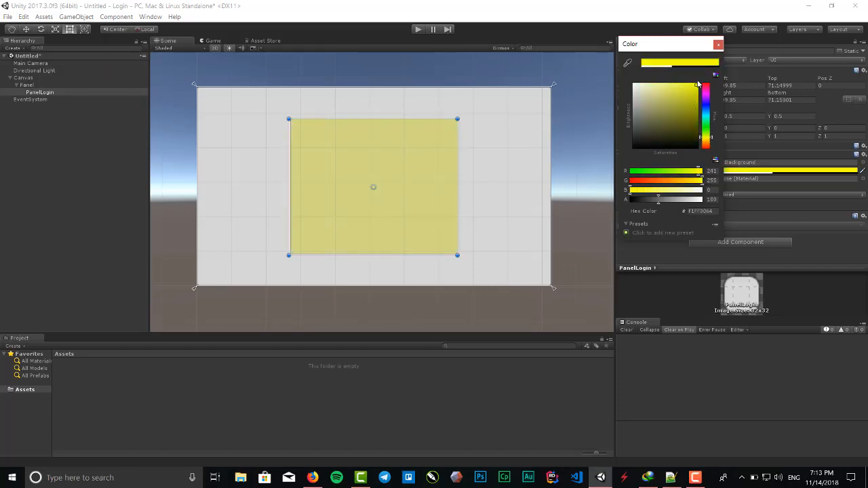
click(697, 98)
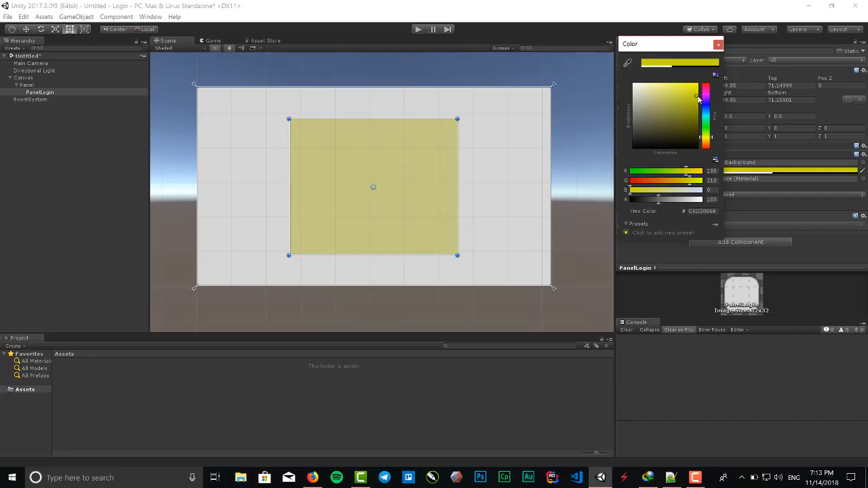
click(684, 86)
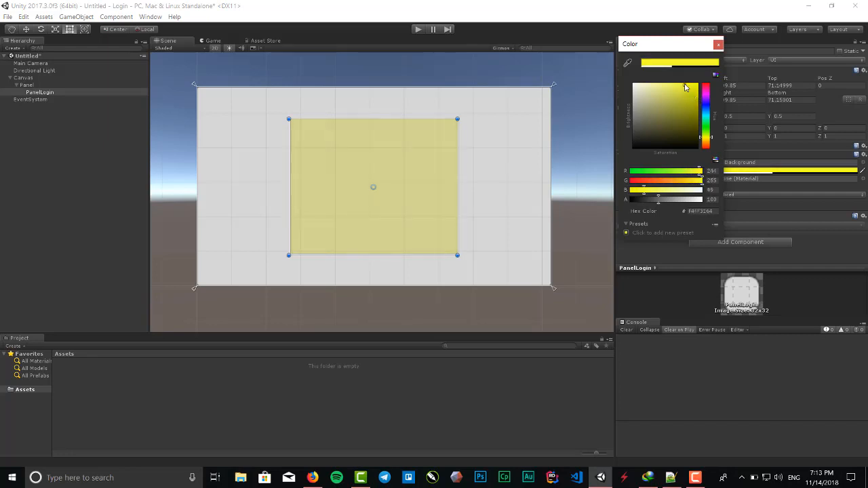
click(635, 86)
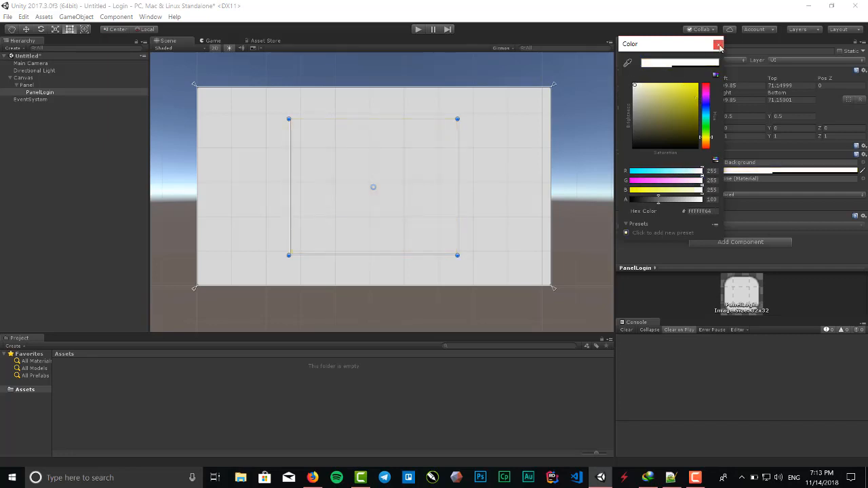
Give PanelLogin an opaque light gray colour
click(719, 43)
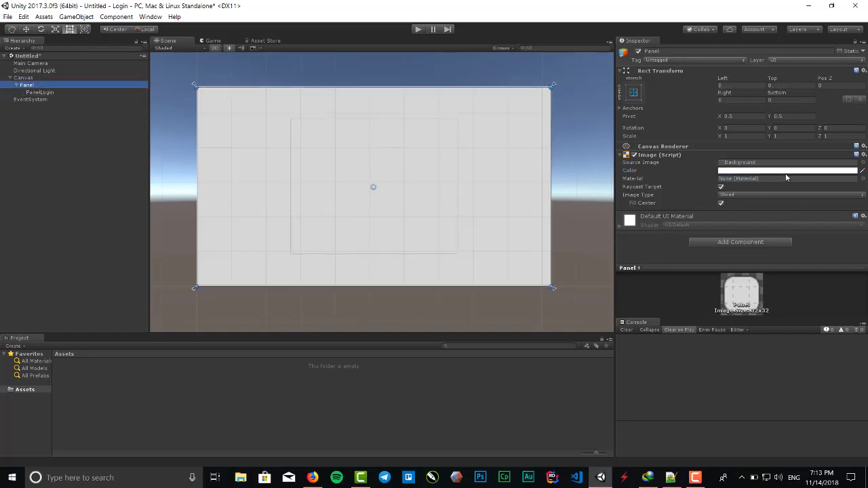
click(787, 171)
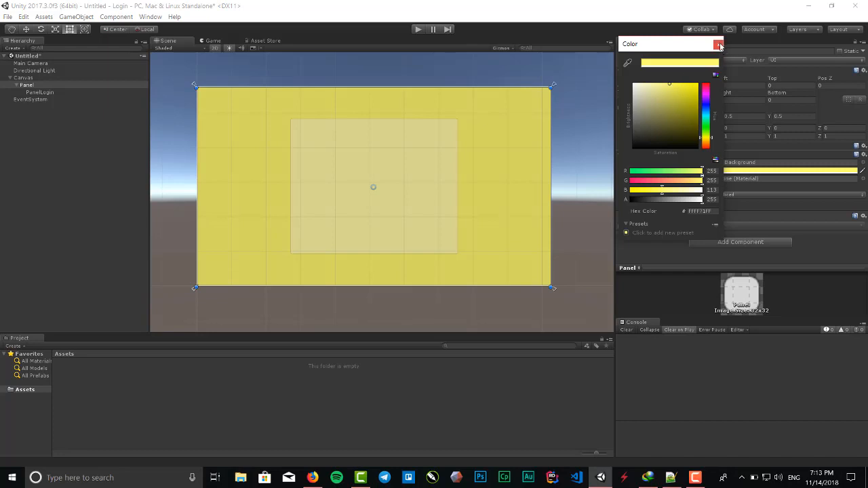
click(718, 43)
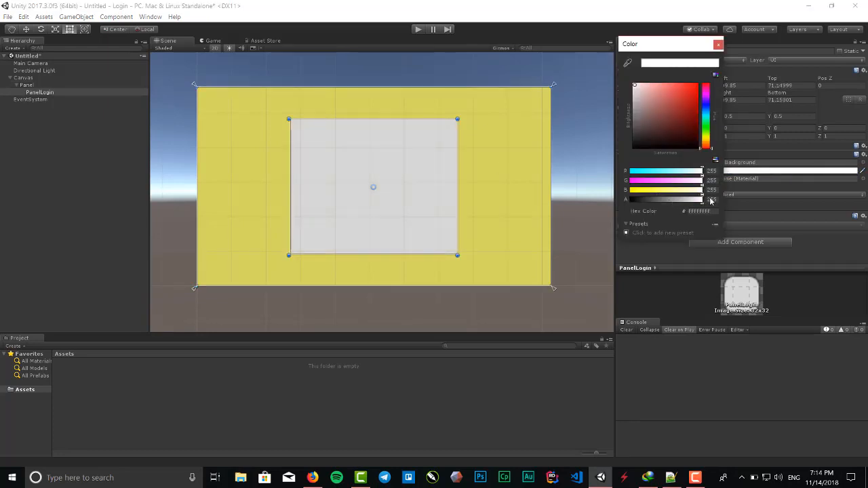
click(719, 43)
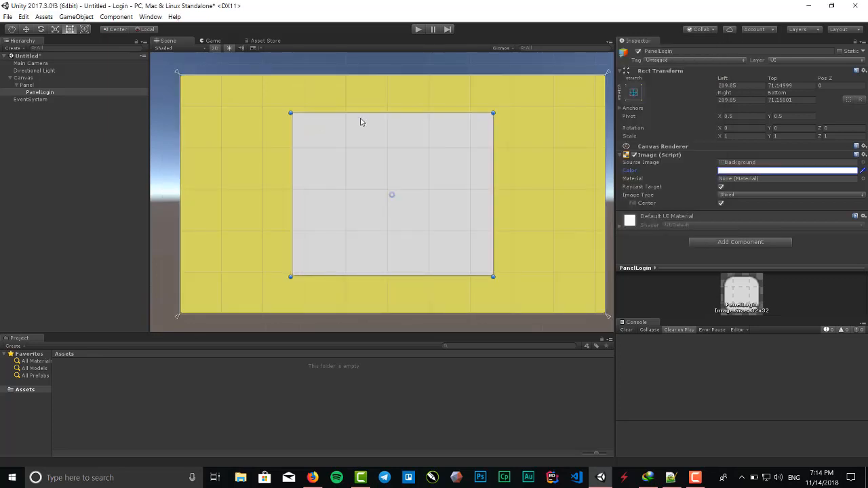
Enlarge PanelLogin slightly and adjust its edge offsets in the Rect Transform
drag(391, 114, 391, 102)
text(200)
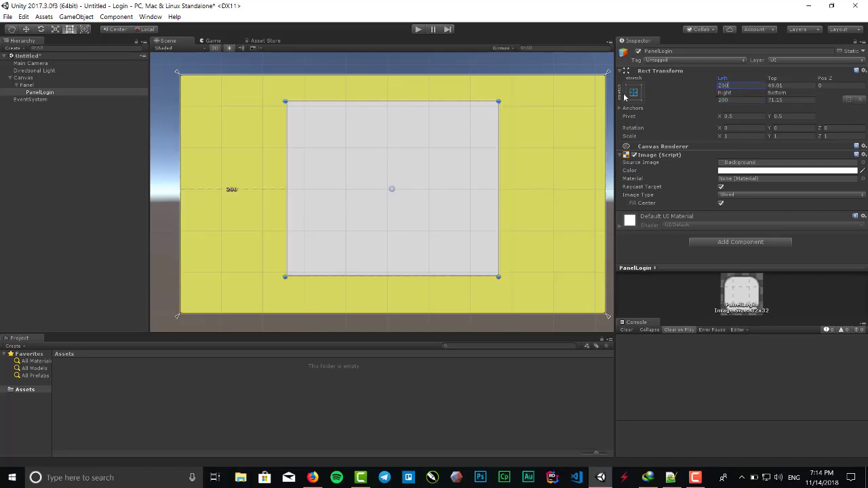
click(790, 84)
text(50)
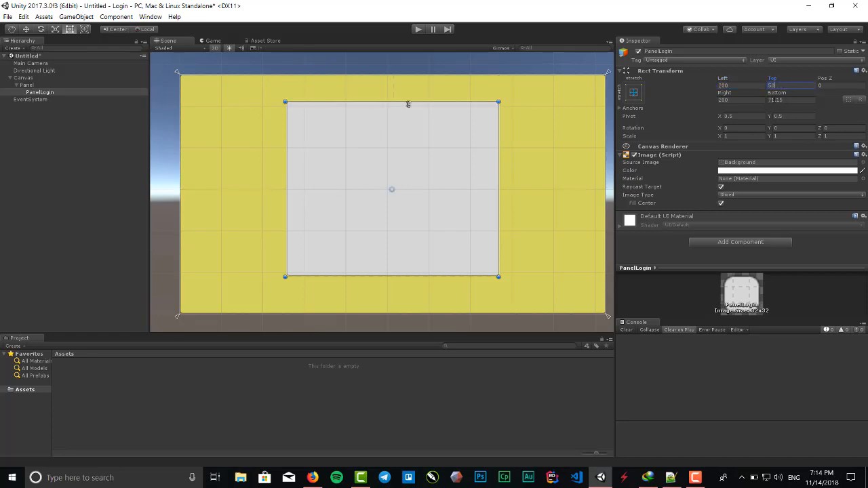
click(790, 100)
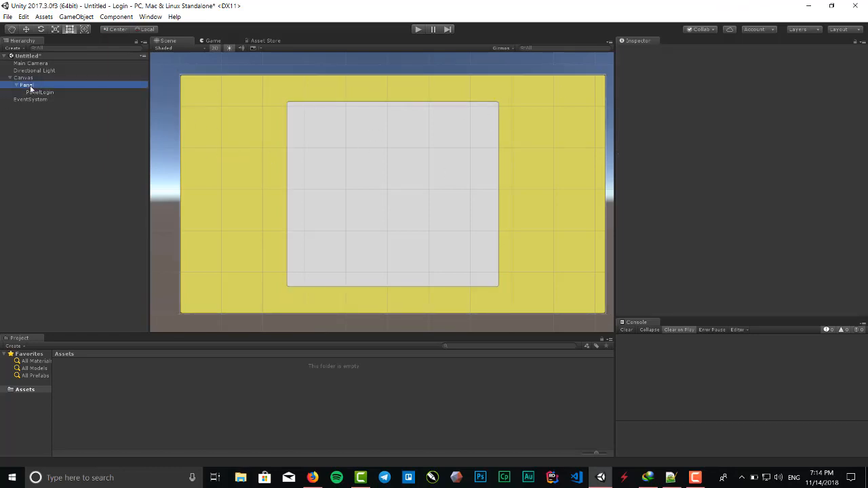
Anchor PanelLogin to the centre with fixed width and height and view the game preview
click(26, 84)
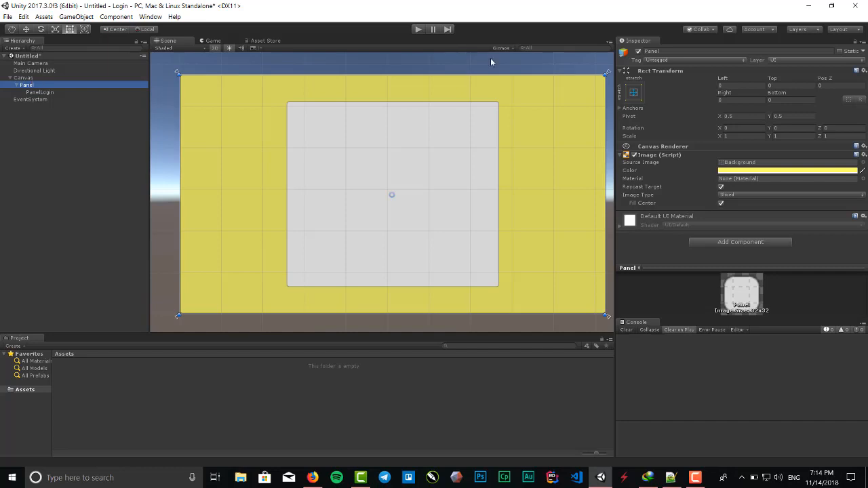
mouse_move(672, 118)
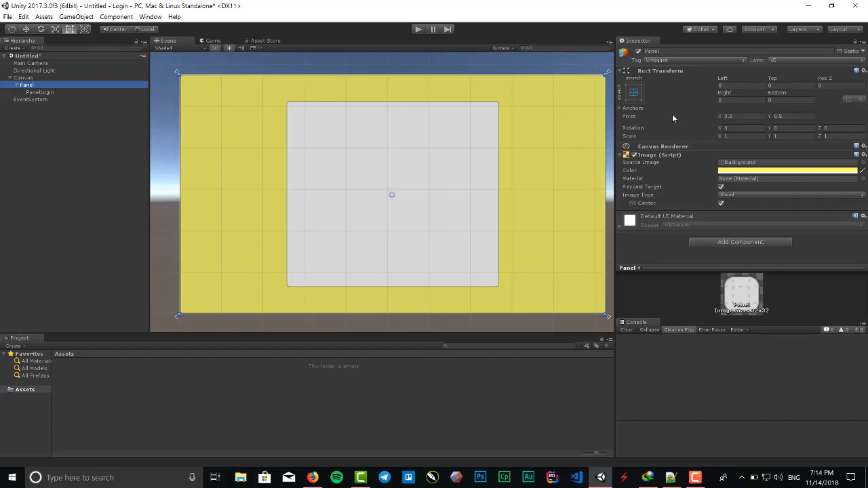
mouse_move(645, 76)
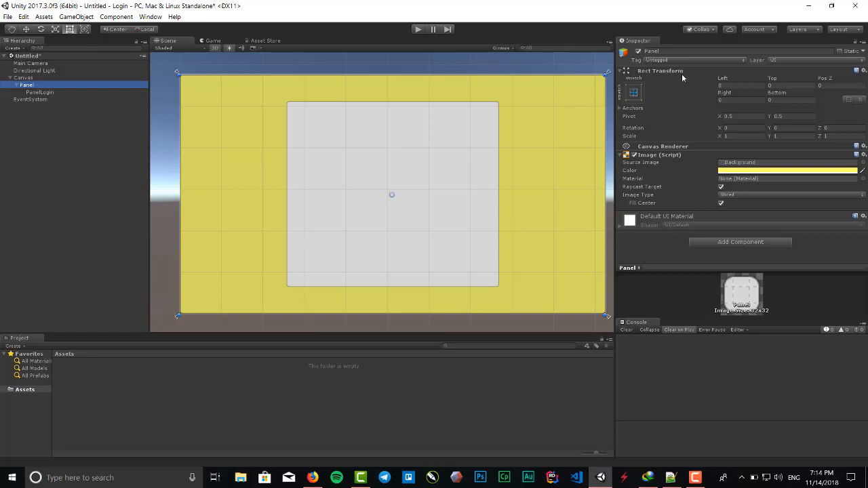
mouse_move(631, 105)
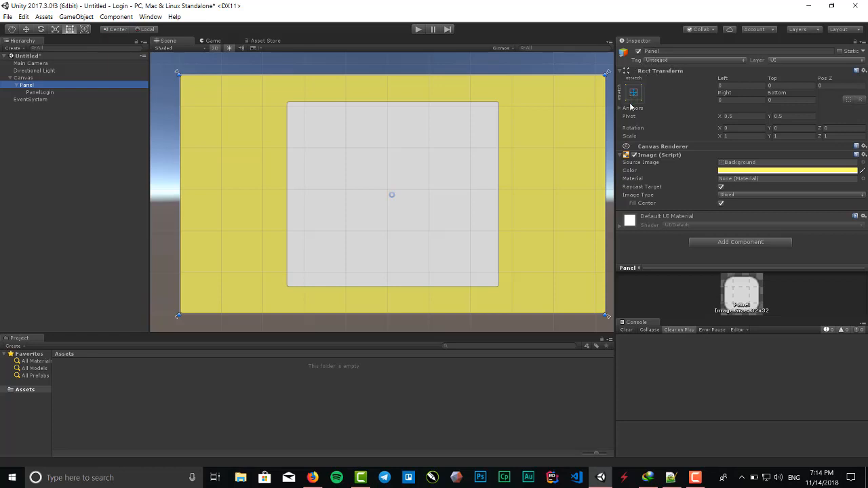
click(634, 93)
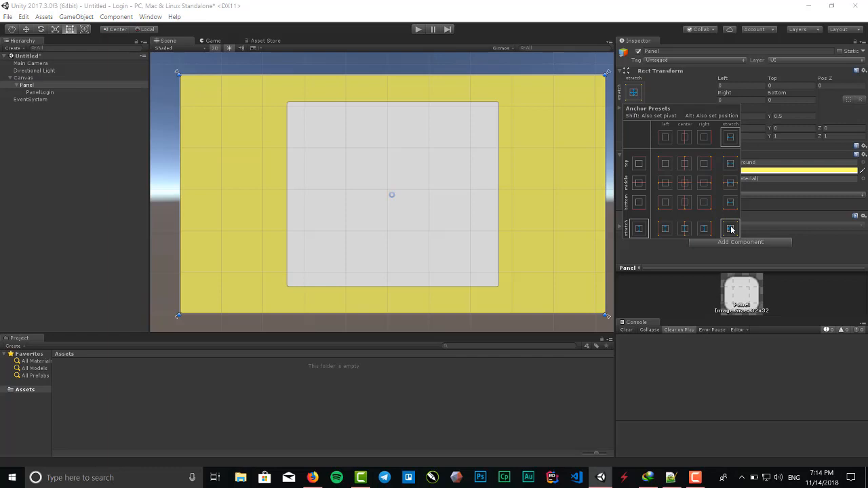
mouse_move(536, 130)
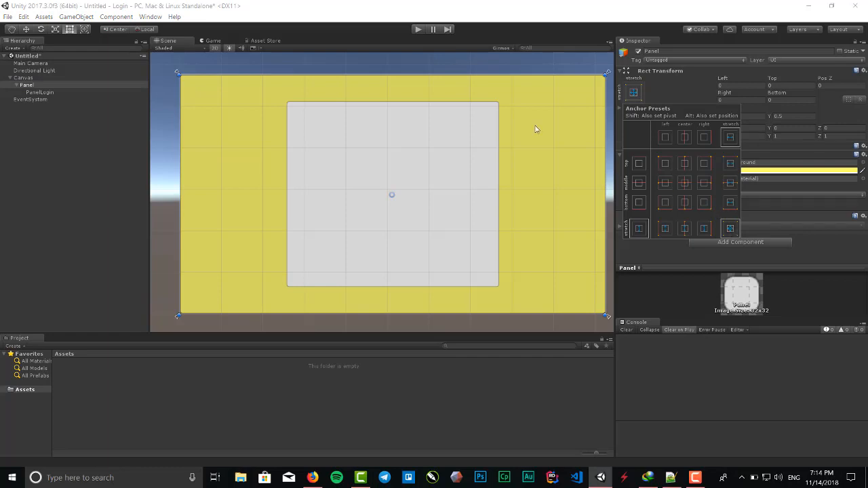
click(27, 84)
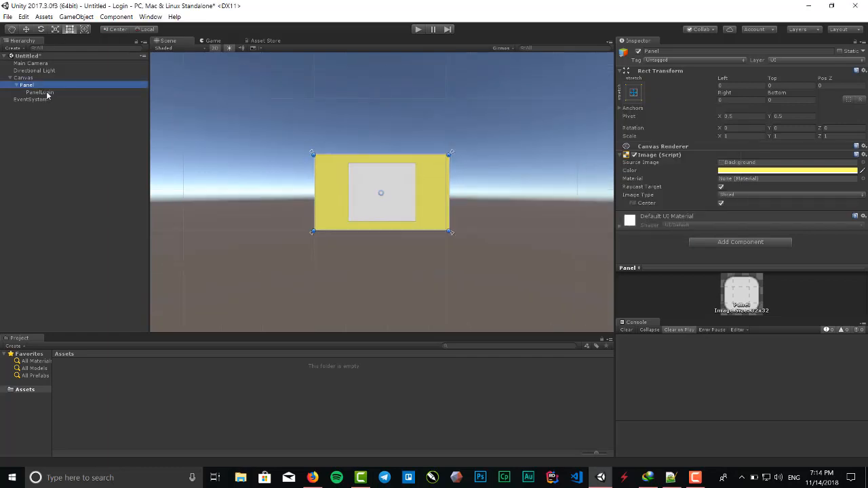
click(38, 93)
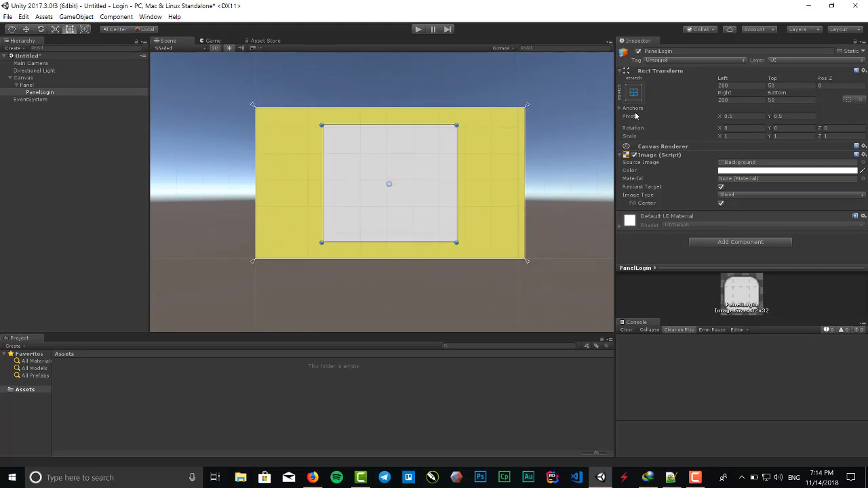
click(632, 92)
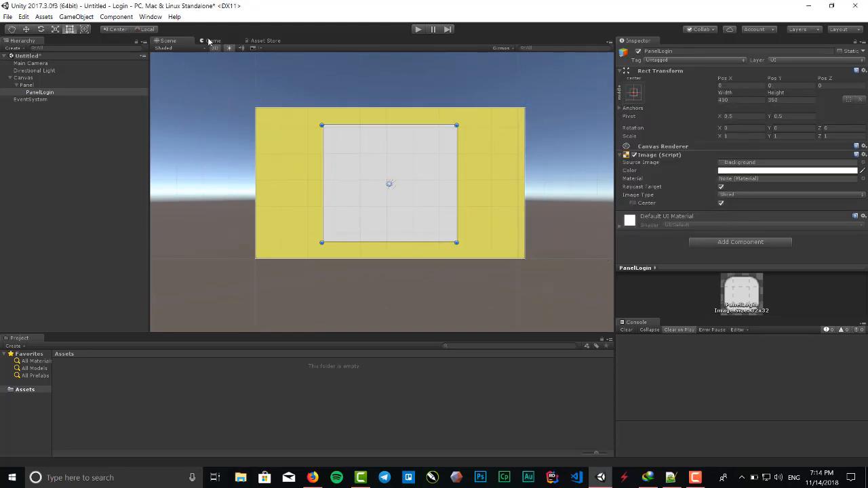
click(213, 41)
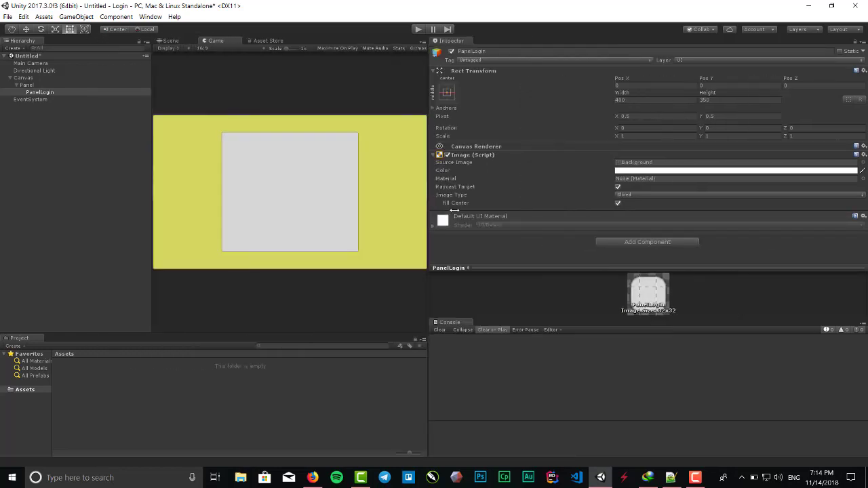
Keep the game preview at 16:9 aspect and return to the Scene view
click(178, 49)
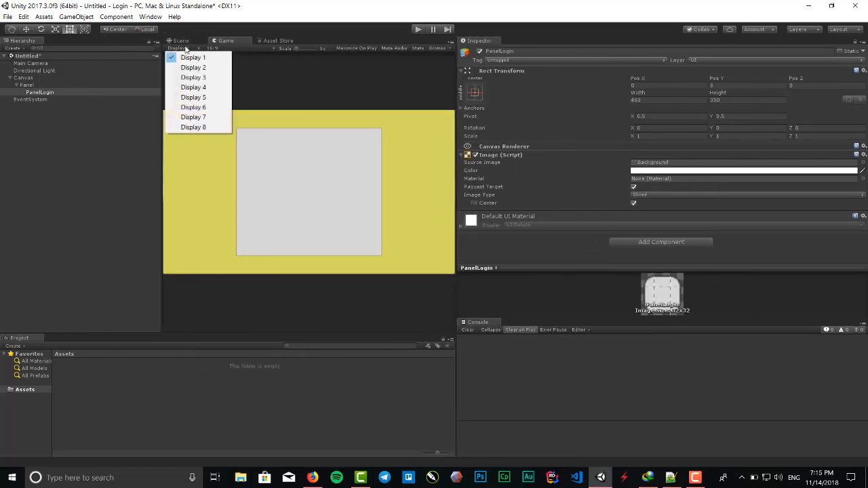
click(214, 49)
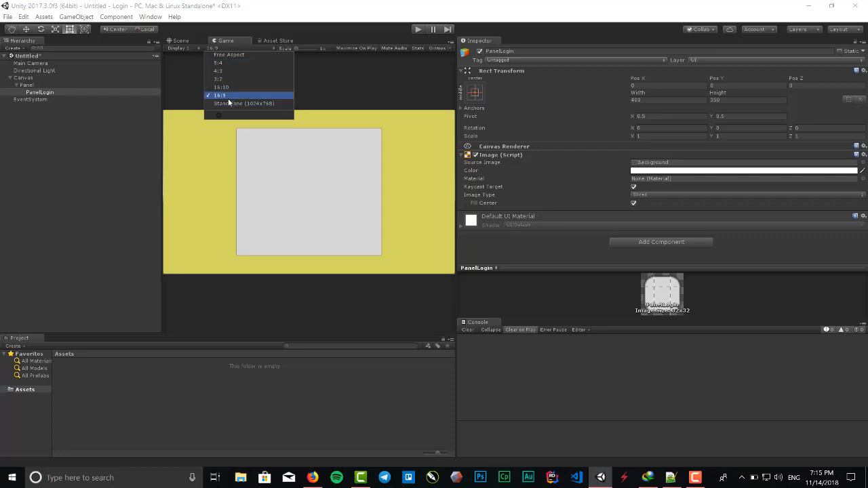
mouse_move(227, 100)
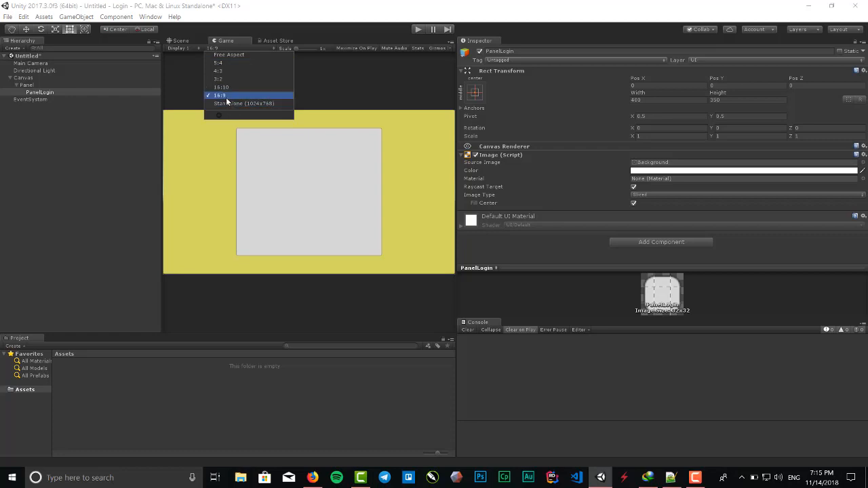
click(220, 95)
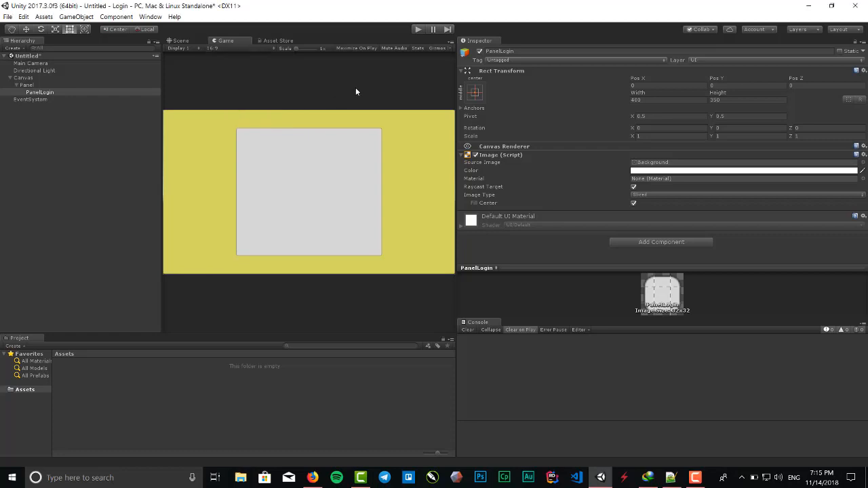
click(179, 41)
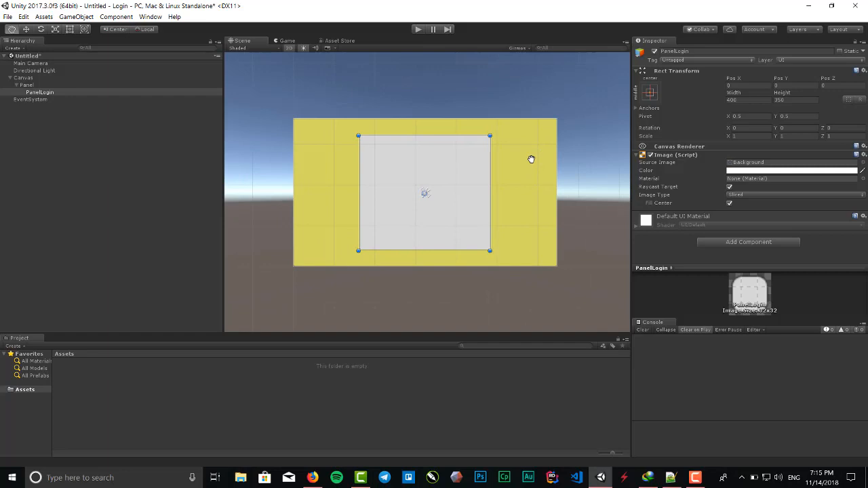
Add a UI Input Field inside PanelLogin and place it near the panel's top
click(40, 92)
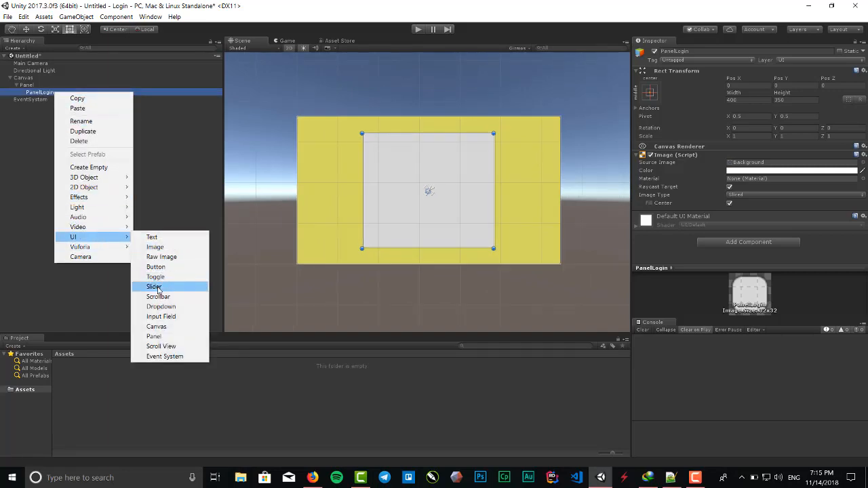
mouse_move(160, 317)
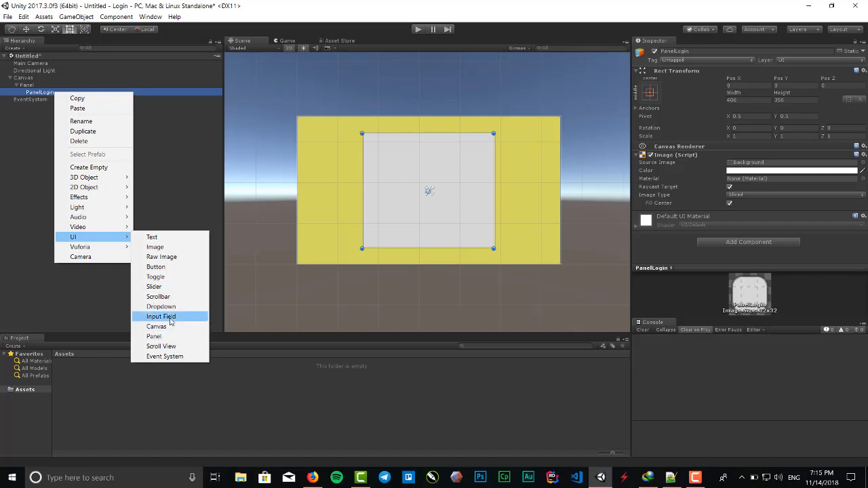
click(160, 317)
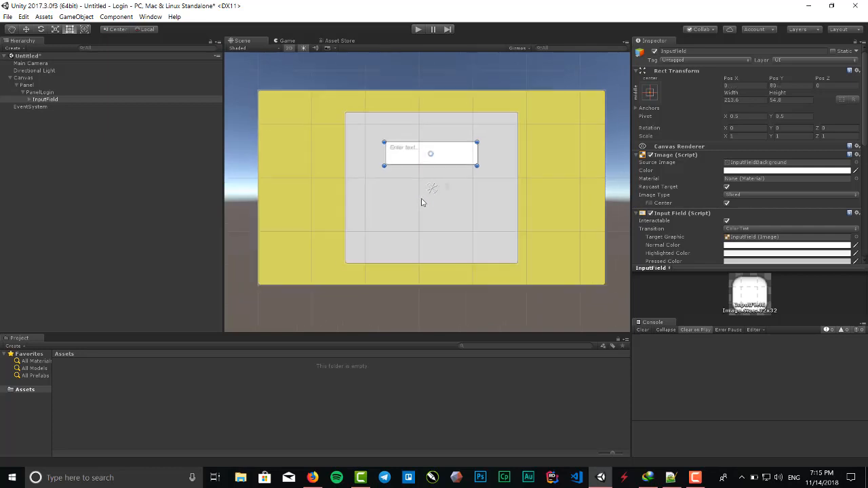
drag(430, 152, 390, 147)
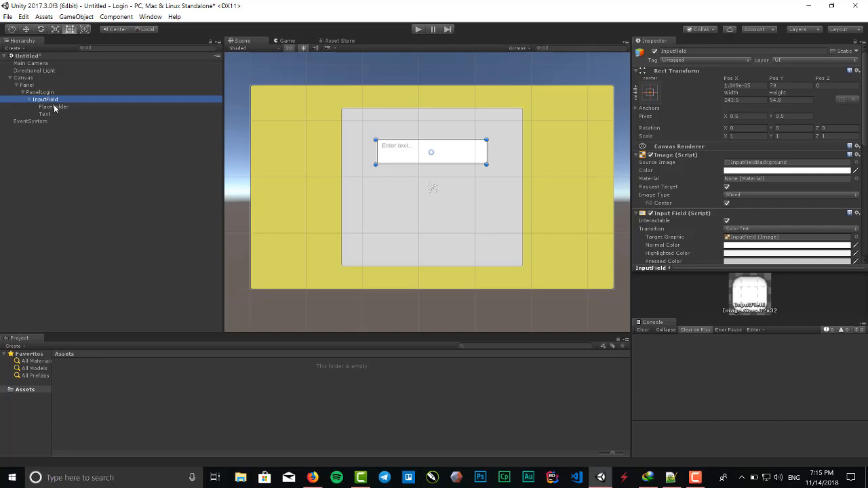
Set the placeholder text to 'Username' with Normal (non-italic) font style
click(54, 105)
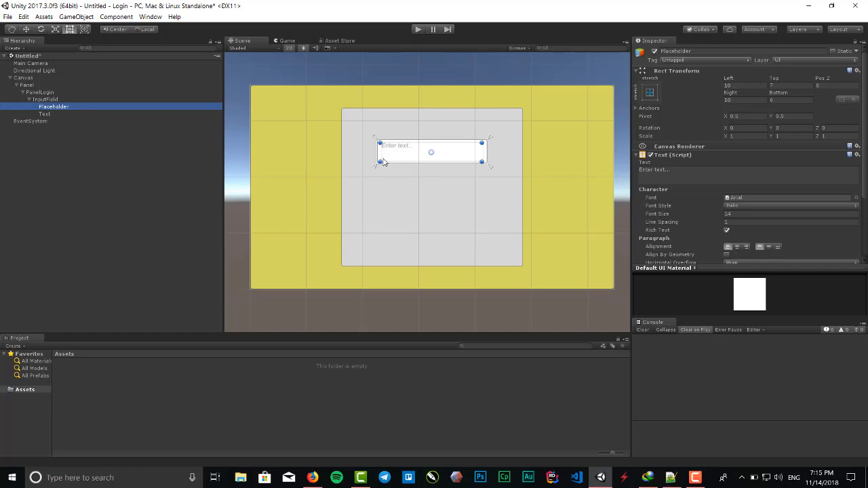
mouse_move(539, 163)
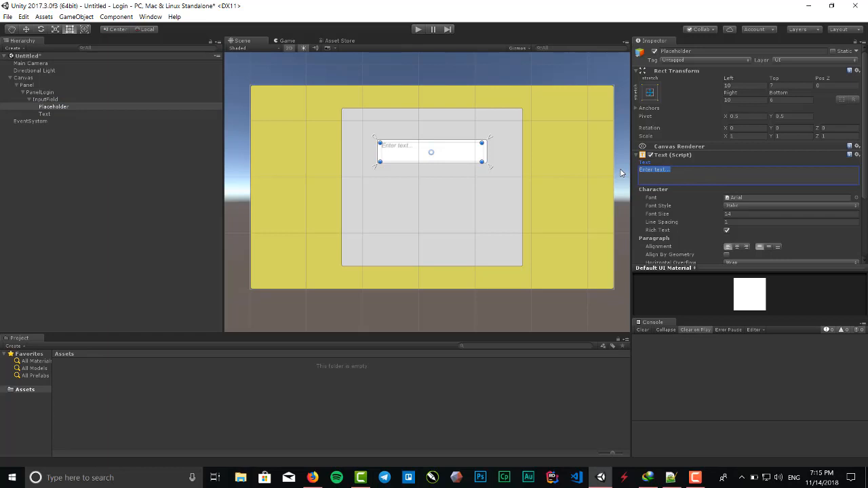
text(Username)
click(791, 213)
text(20)
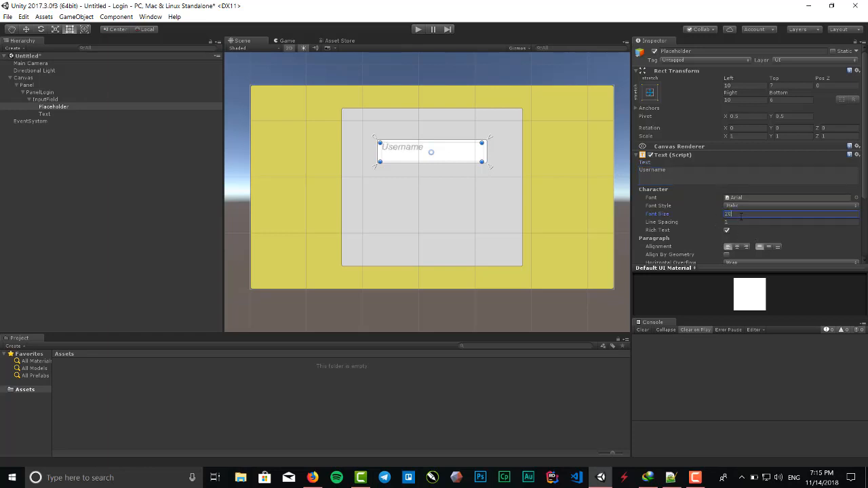
mouse_move(737, 251)
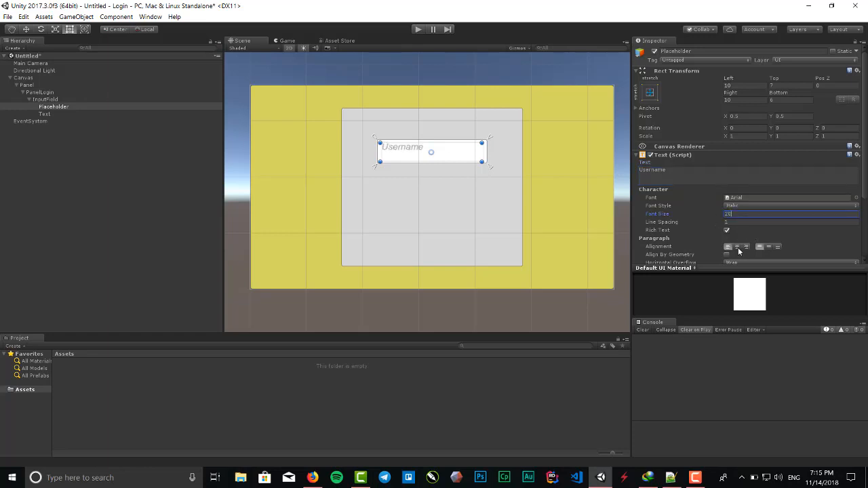
scroll(down, 3)
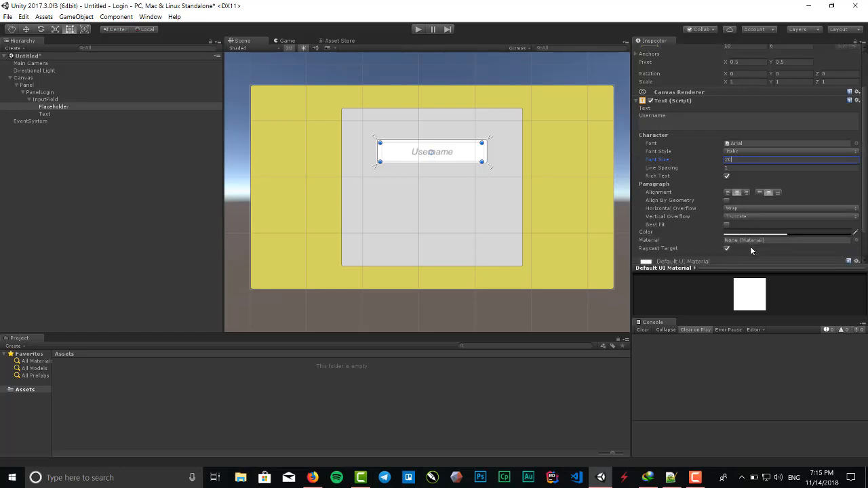
click(790, 152)
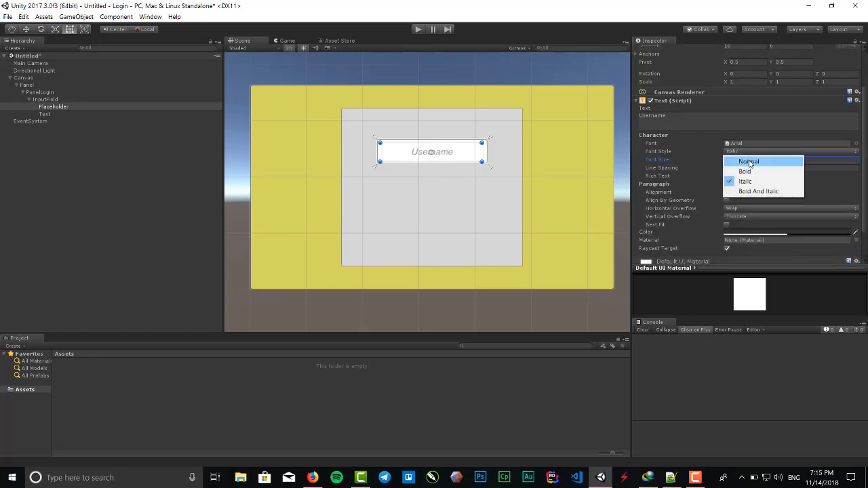
click(749, 161)
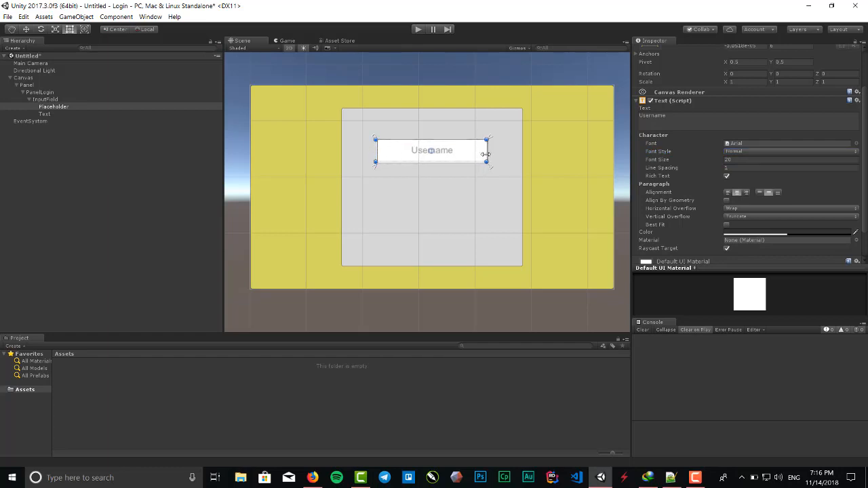
mouse_move(461, 162)
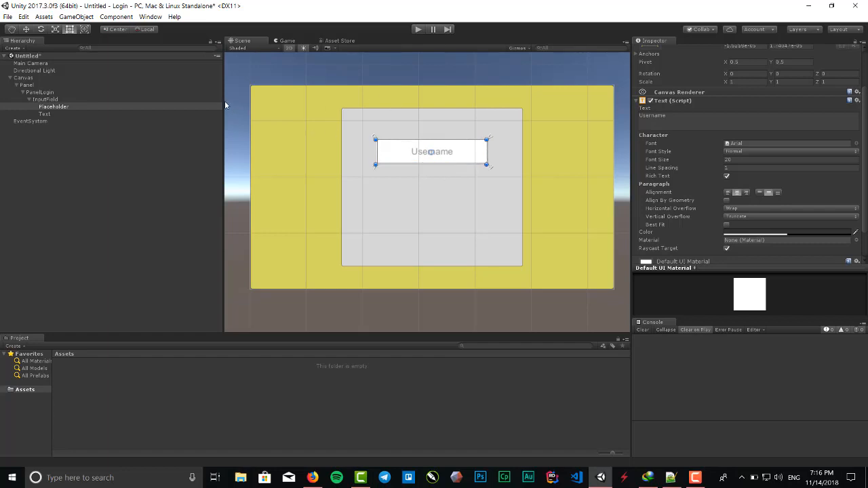
click(43, 114)
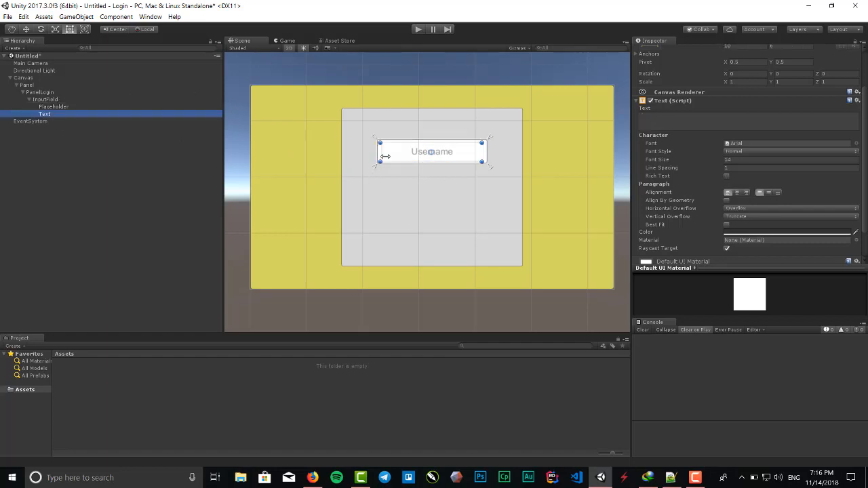
Enlarge the input text and size the input field to width 300, height 60
drag(385, 156, 392, 141)
text(20)
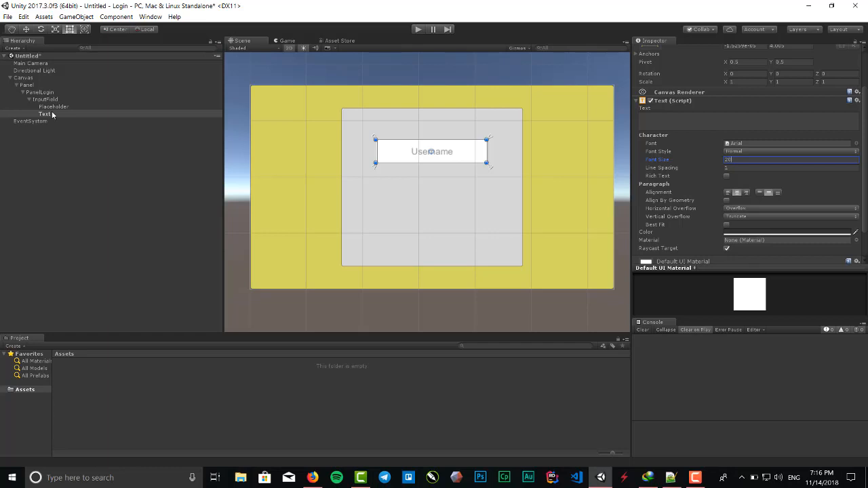
click(45, 99)
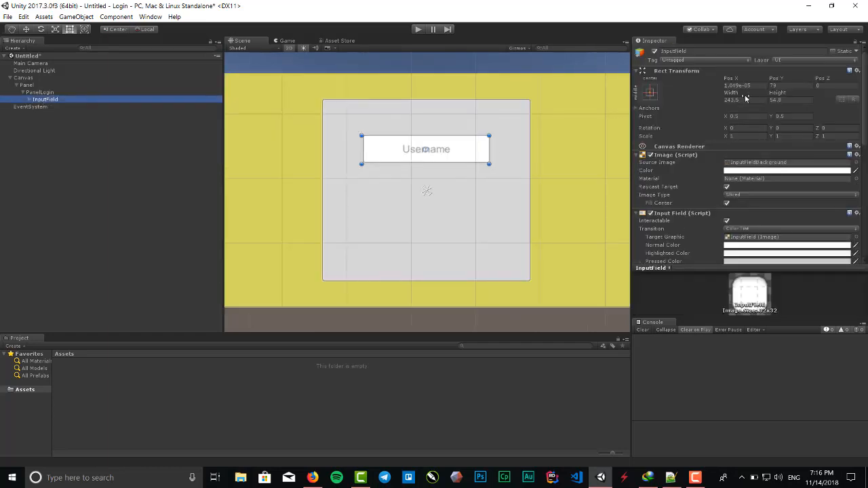
triple_click(745, 101)
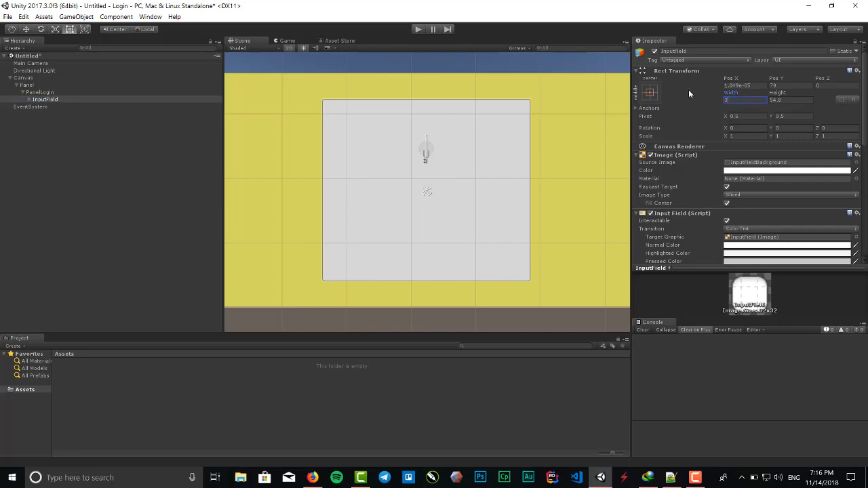
text(300)
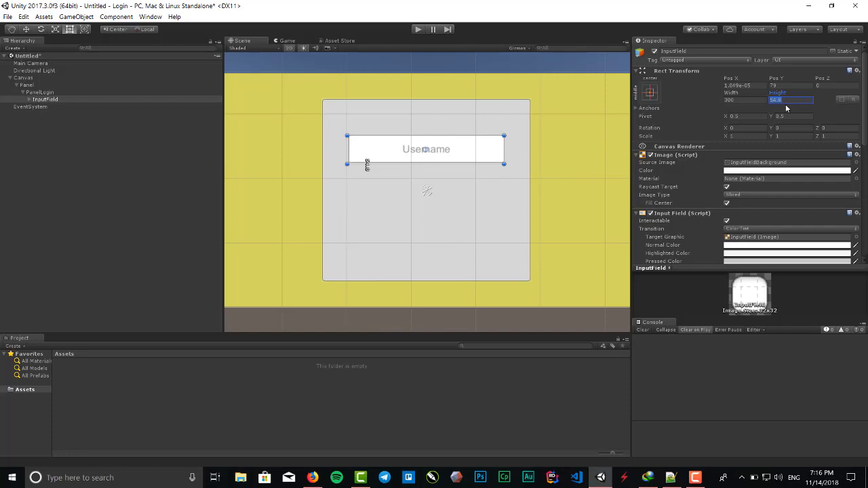
text(60)
text(InputFieldPassword)
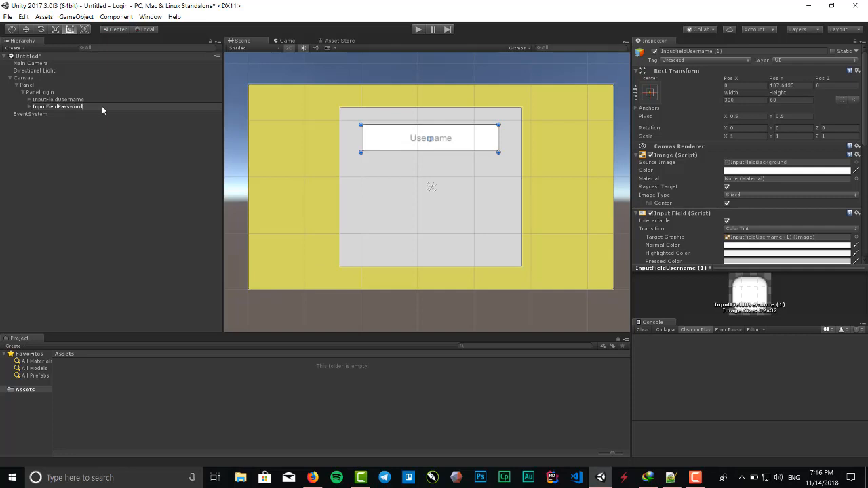
Change the duplicate field's placeholder to 'Password' and collapse it in the Hierarchy
click(57, 106)
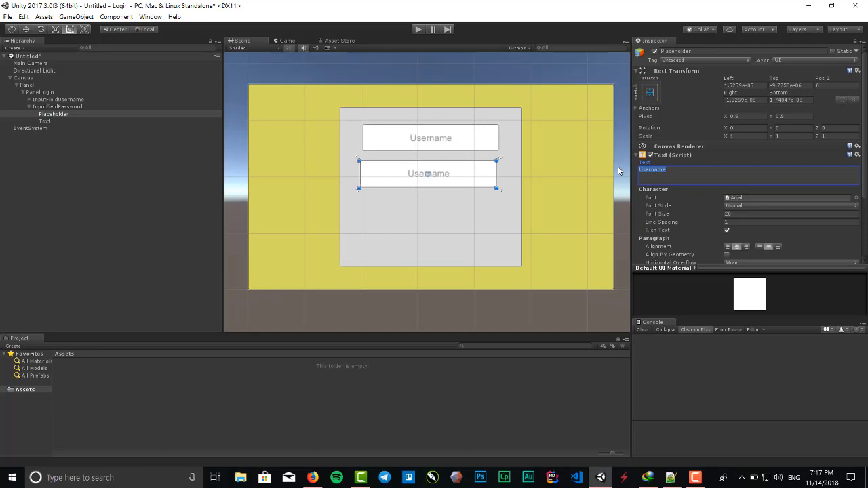
text(Pass)
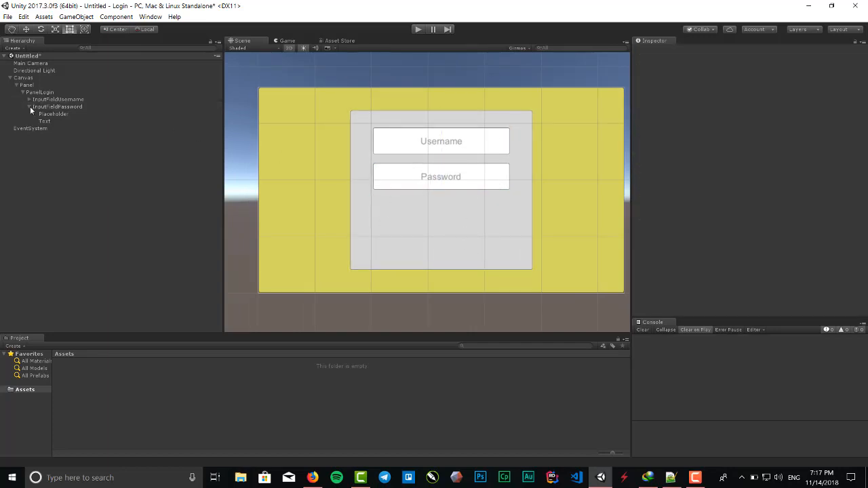
click(20, 99)
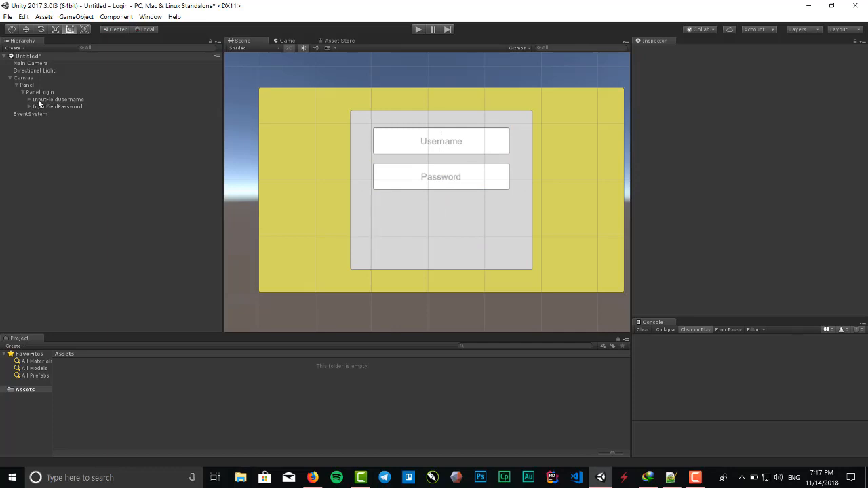
Add a UI Button inside PanelLogin below the fields and name it ButtonLogin
click(40, 93)
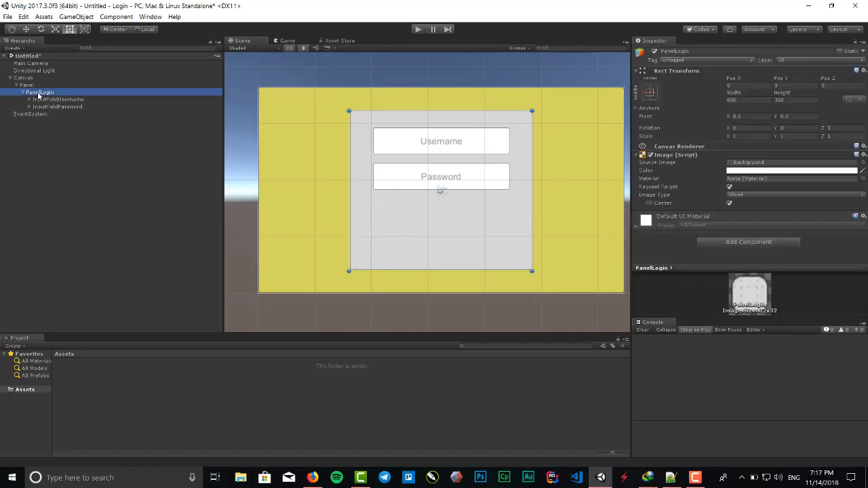
right_click(40, 92)
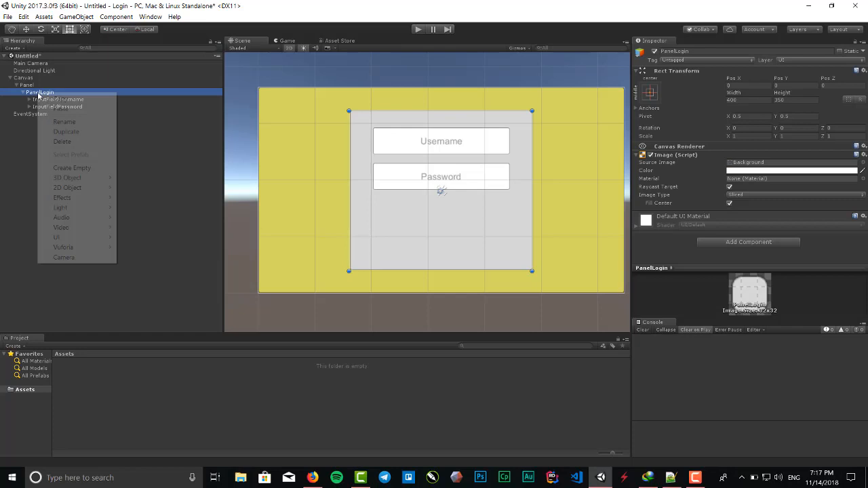
mouse_move(57, 236)
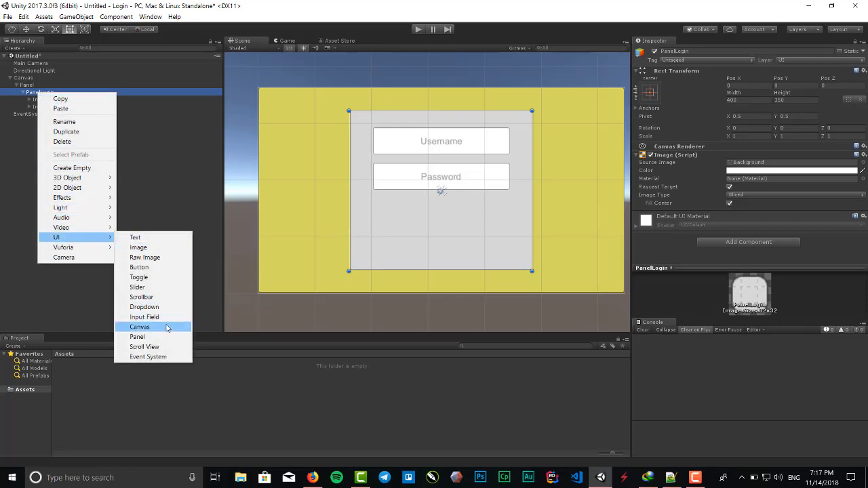
mouse_move(144, 347)
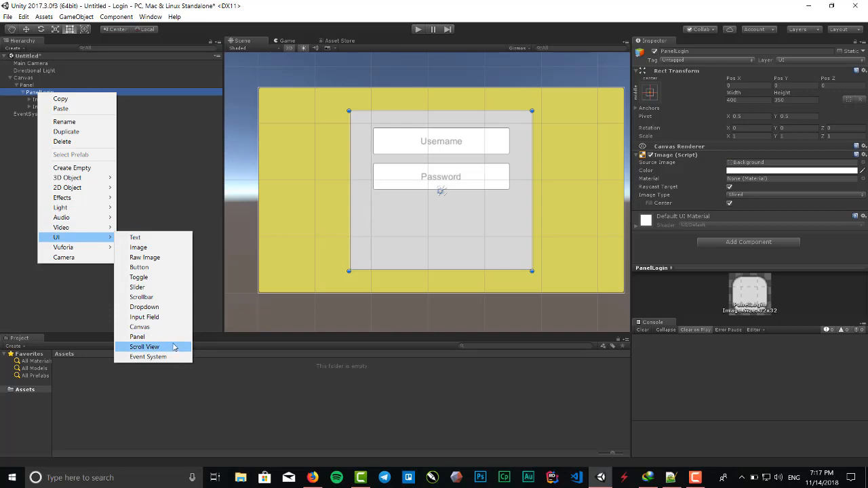
mouse_move(137, 336)
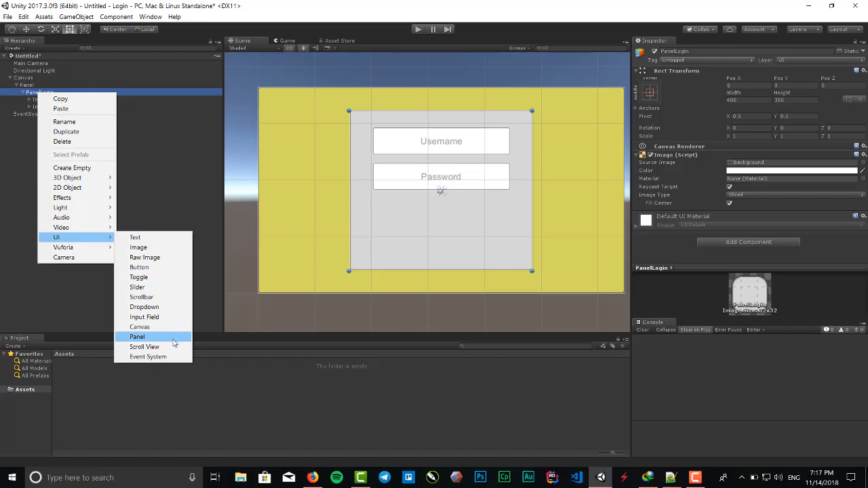
mouse_move(143, 347)
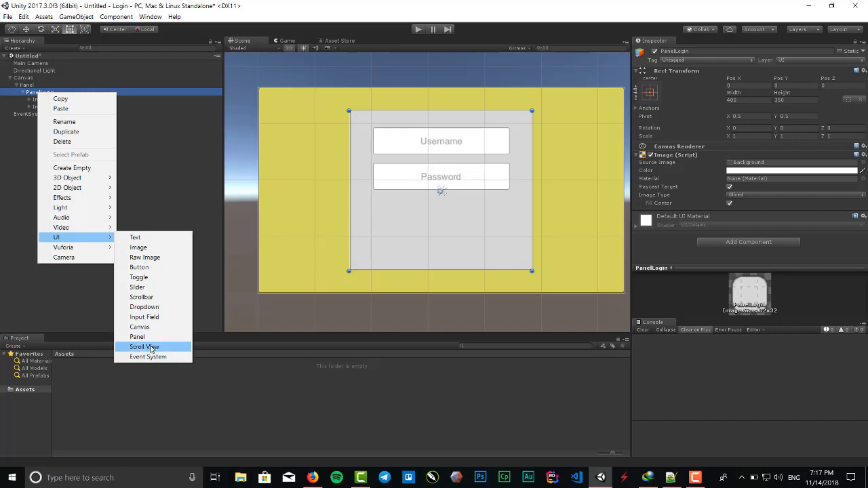
mouse_move(138, 266)
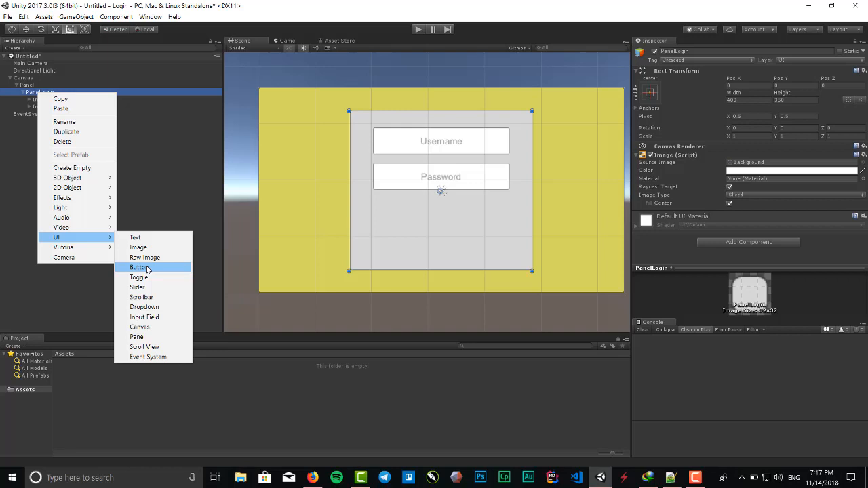
click(139, 267)
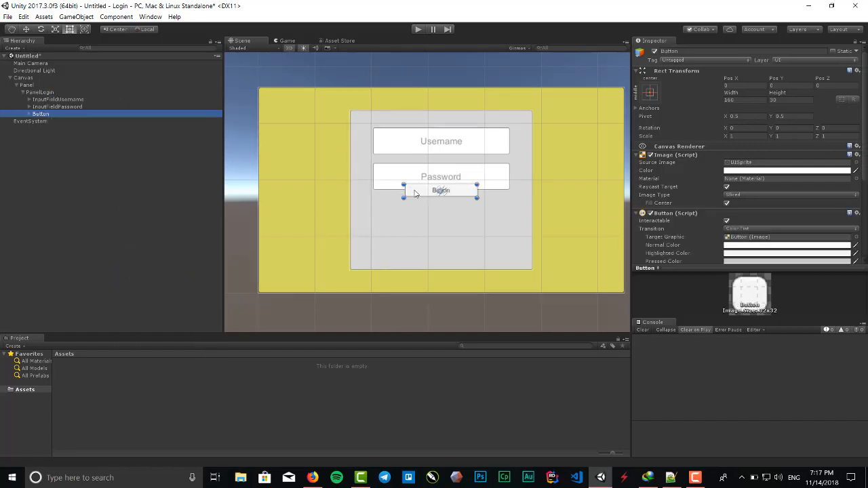
drag(441, 190, 441, 241)
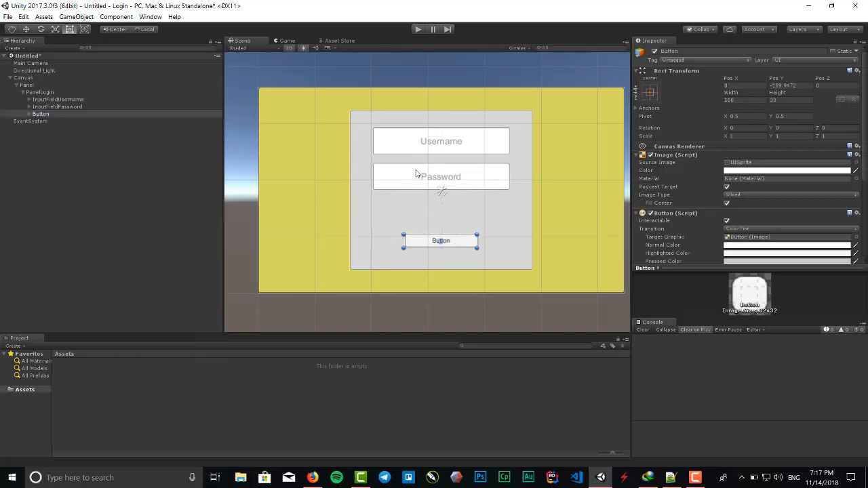
mouse_move(396, 137)
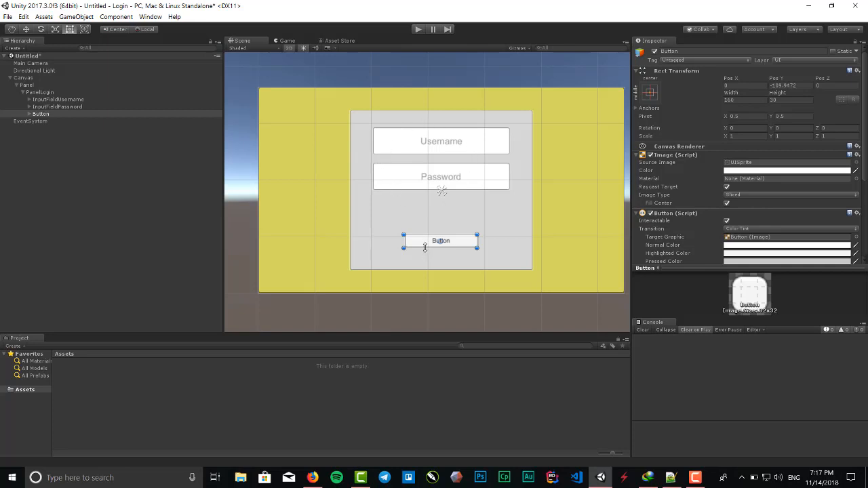
mouse_move(214, 168)
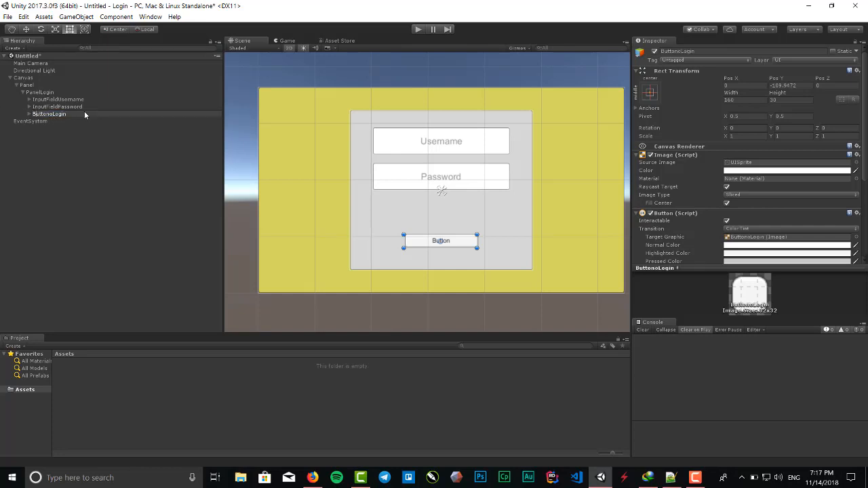
click(48, 113)
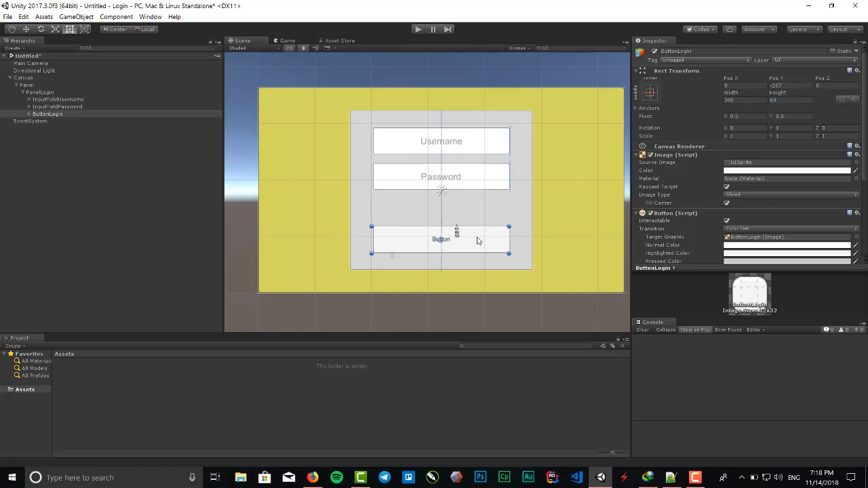
Set the ButtonLogin's child Text to read 'Login'
click(57, 106)
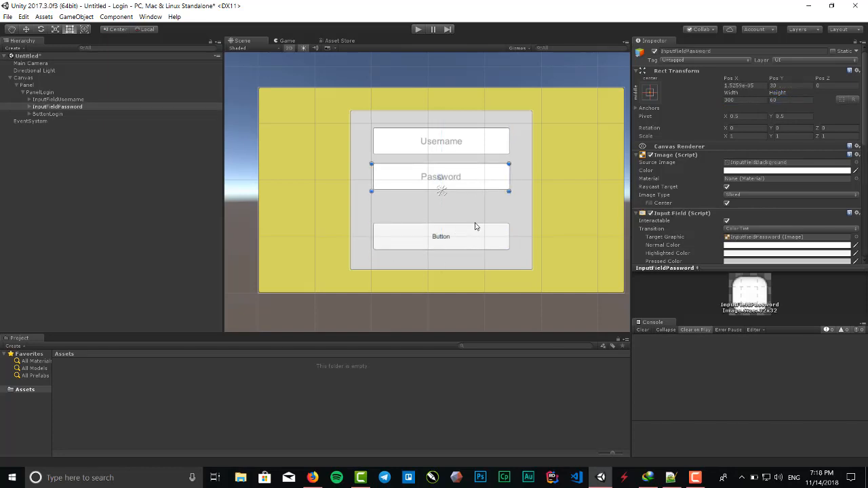
click(46, 114)
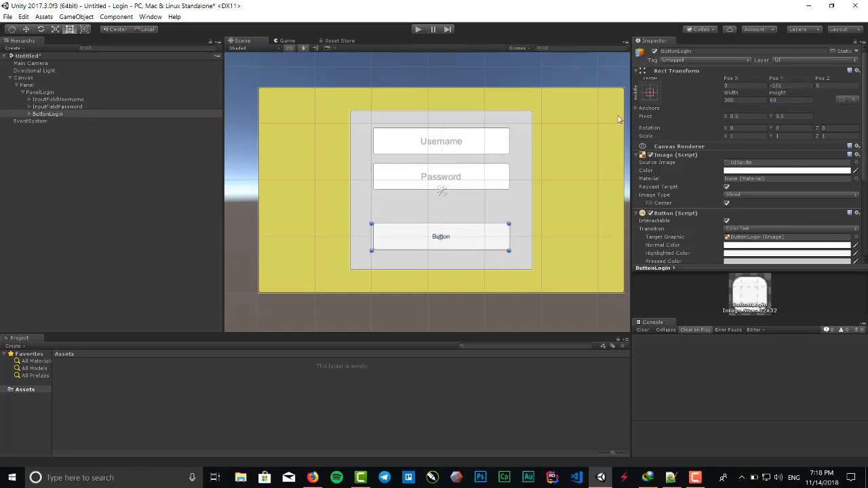
mouse_move(491, 114)
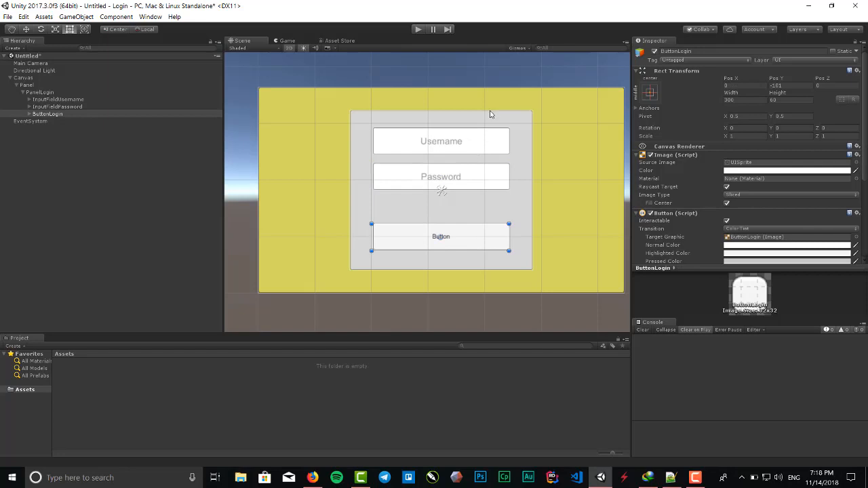
mouse_move(396, 247)
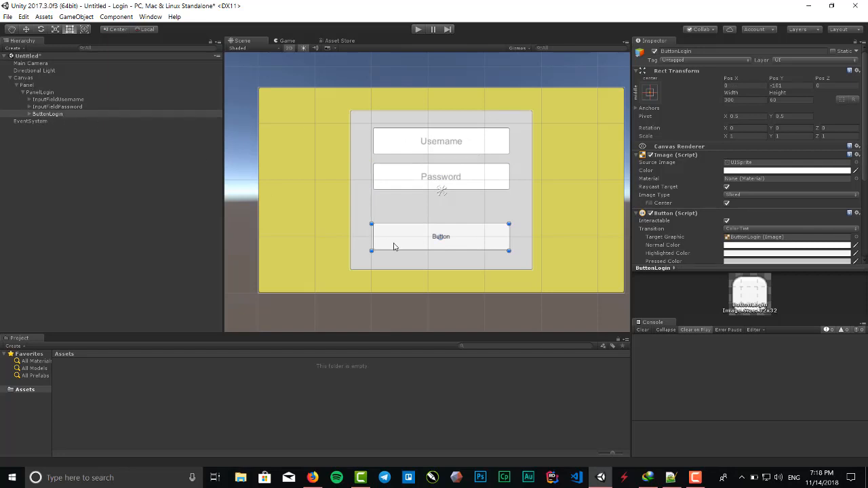
click(46, 114)
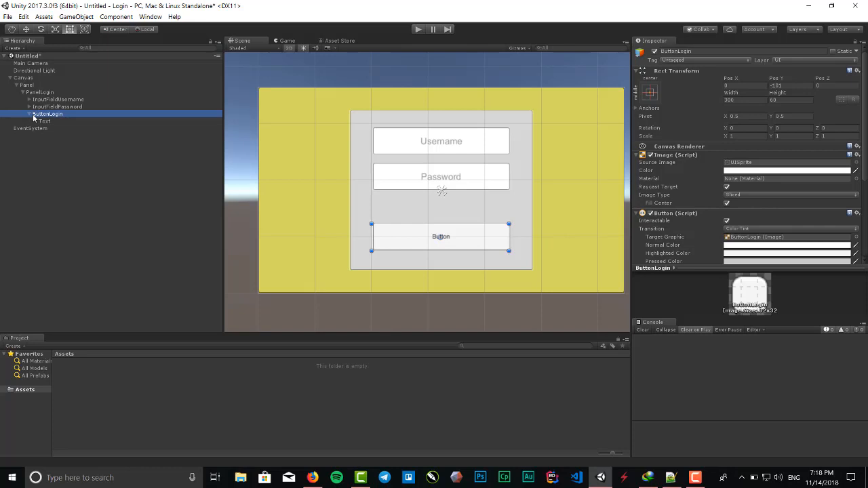
click(44, 121)
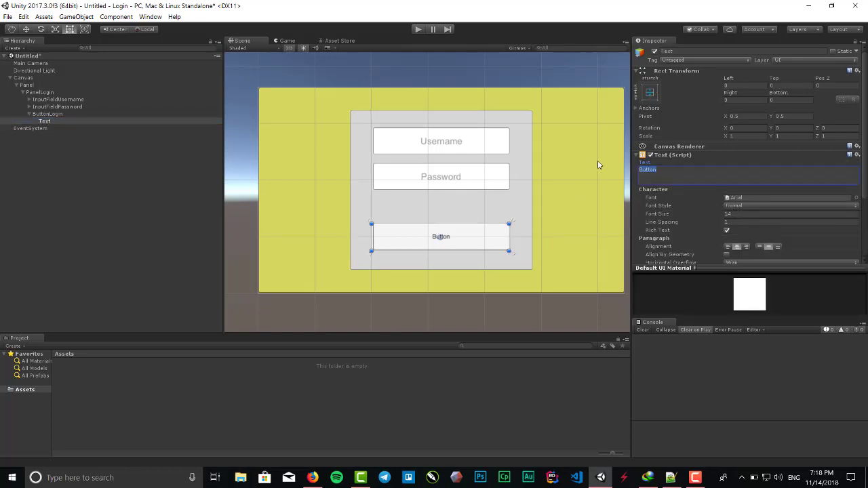
text(Login)
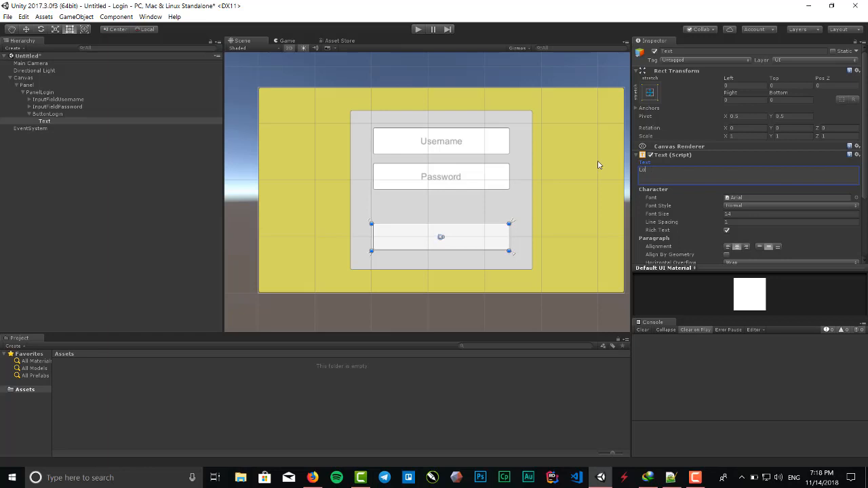
text(Login)
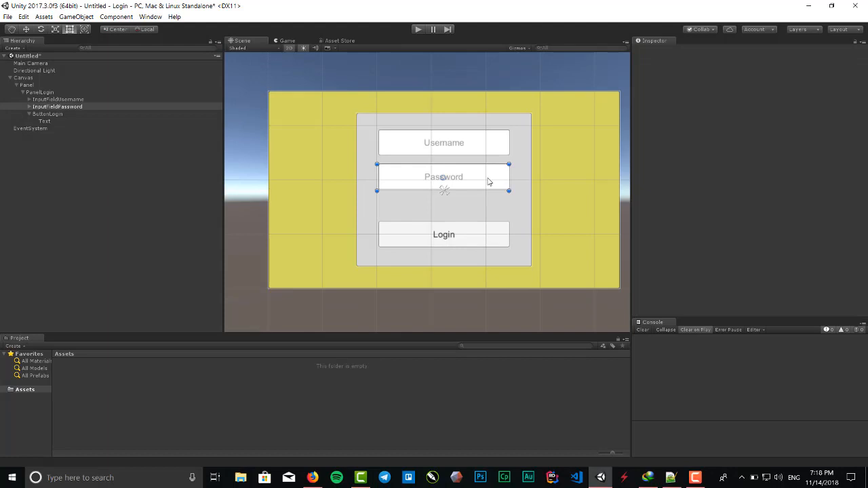
Lower the Image colour alpha of both input fields so they become semi-transparent
click(56, 105)
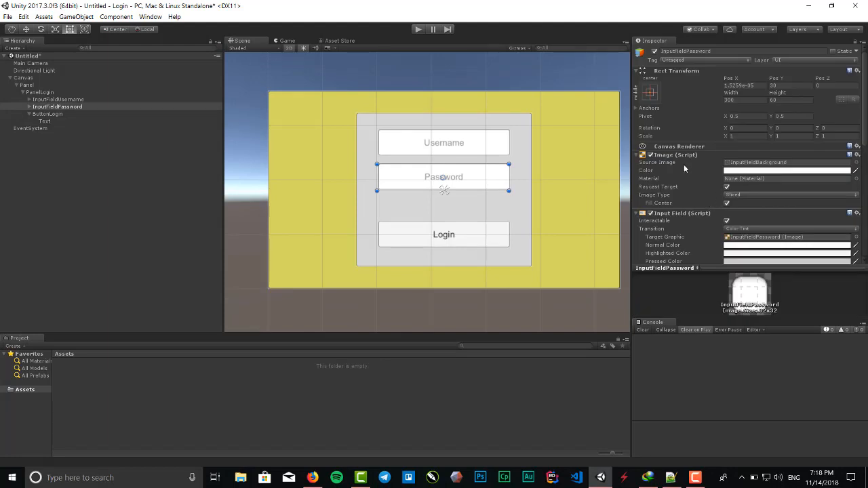
click(58, 99)
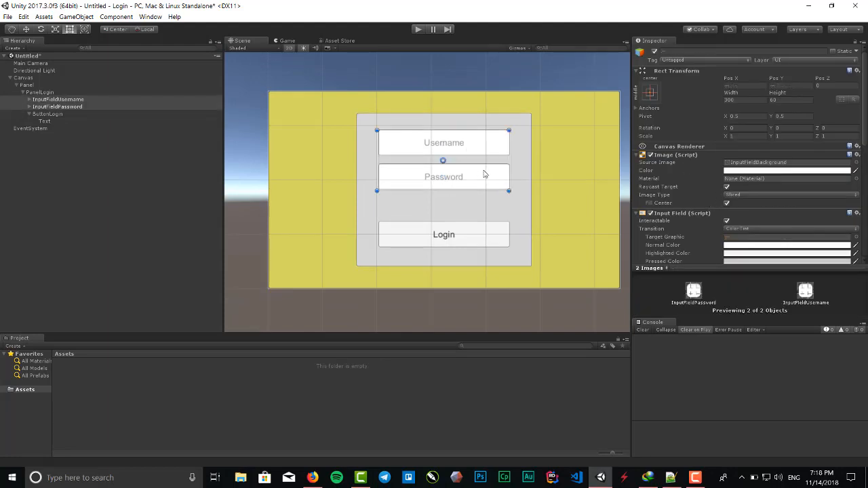
click(786, 171)
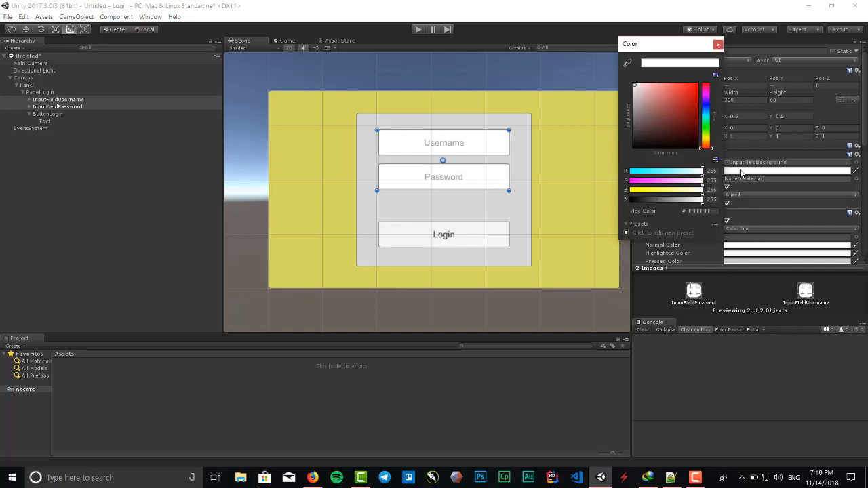
drag(712, 198, 678, 198)
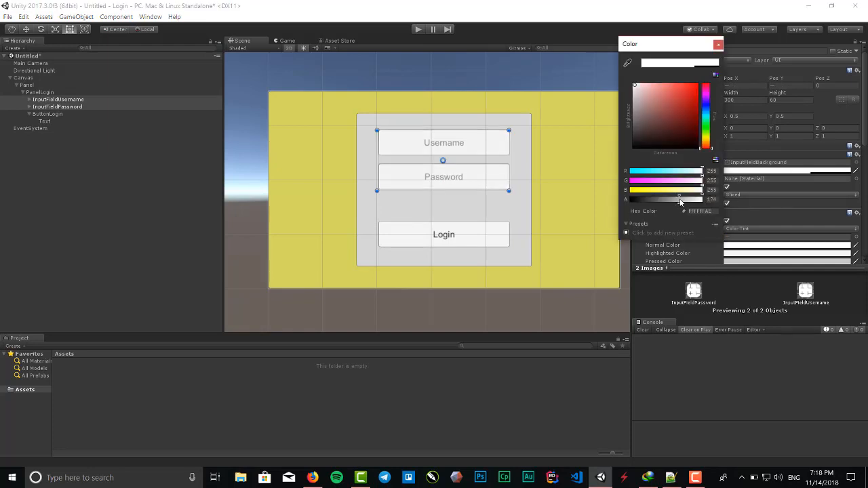
drag(681, 198, 662, 198)
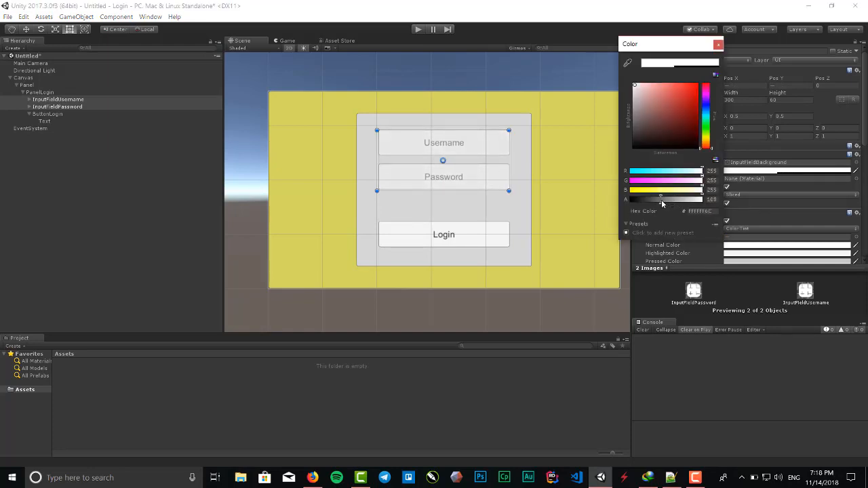
drag(680, 198, 653, 198)
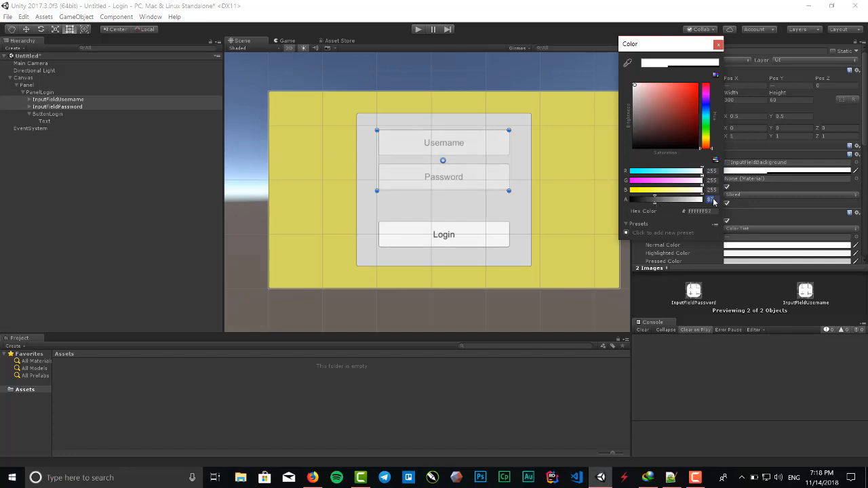
drag(711, 198, 700, 198)
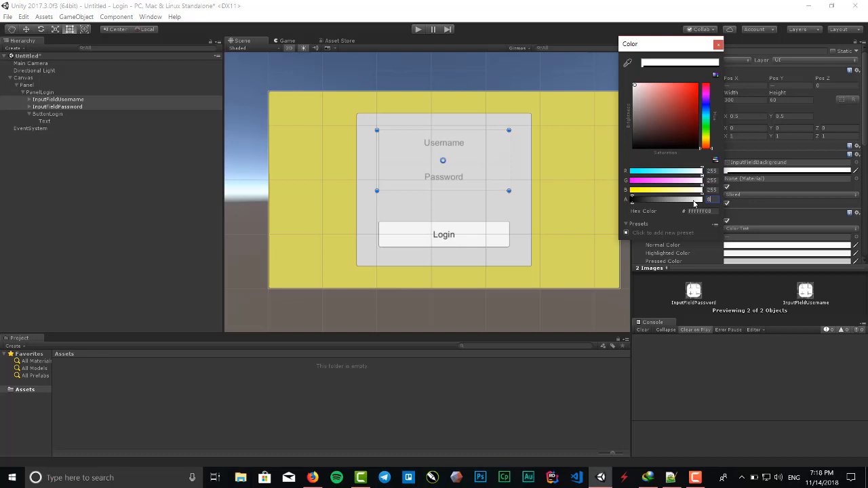
drag(712, 199, 710, 200)
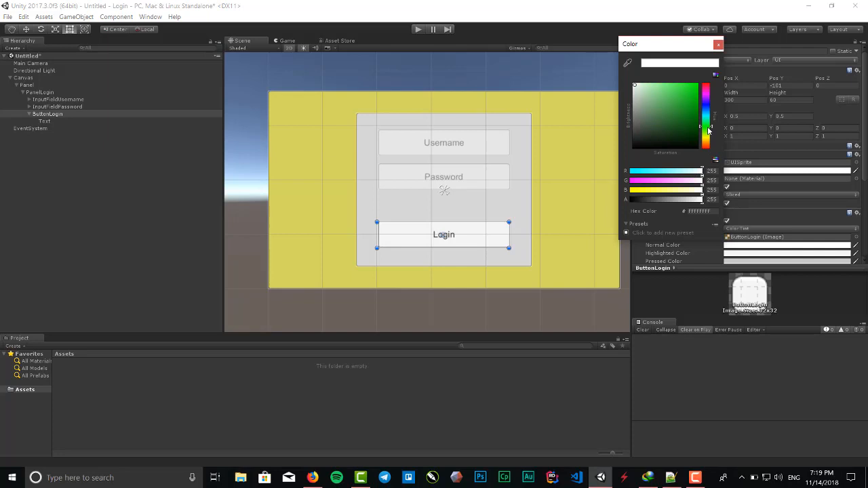
Give ButtonLogin a medium green Image colour and close the Color window
click(686, 88)
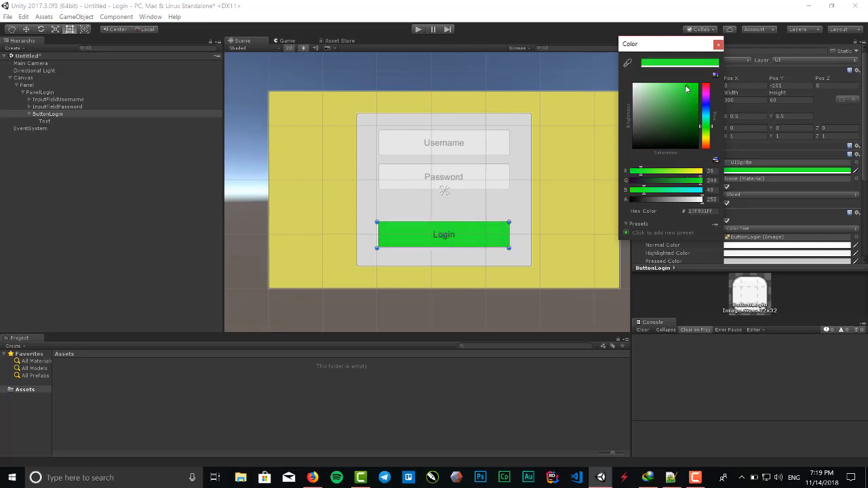
click(673, 89)
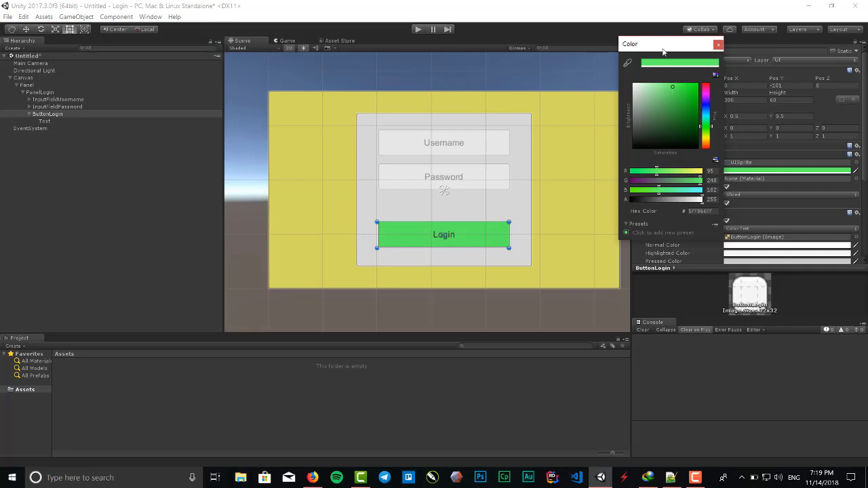
click(684, 87)
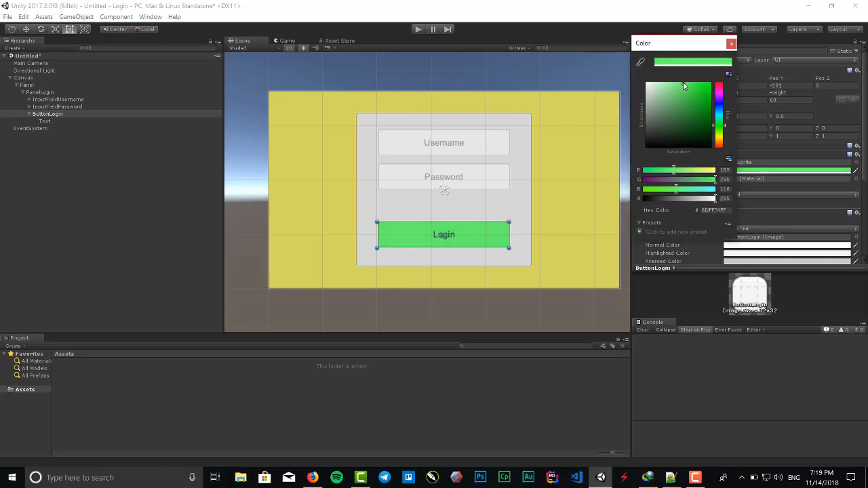
click(684, 95)
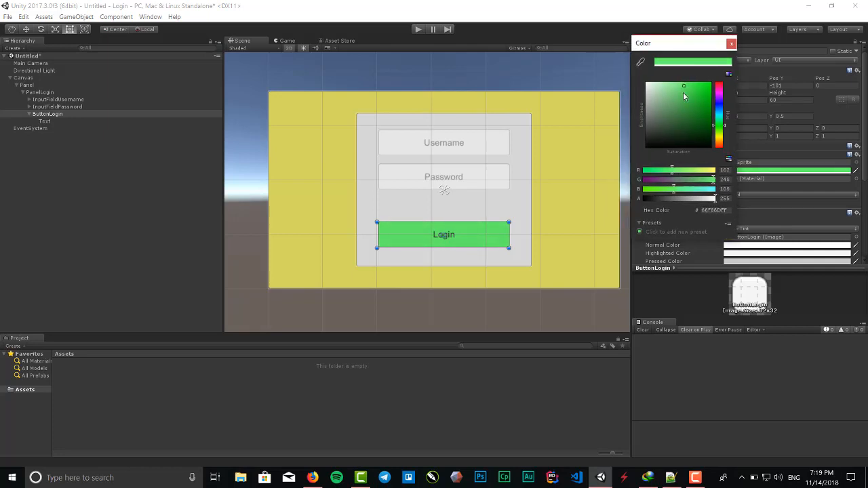
click(684, 94)
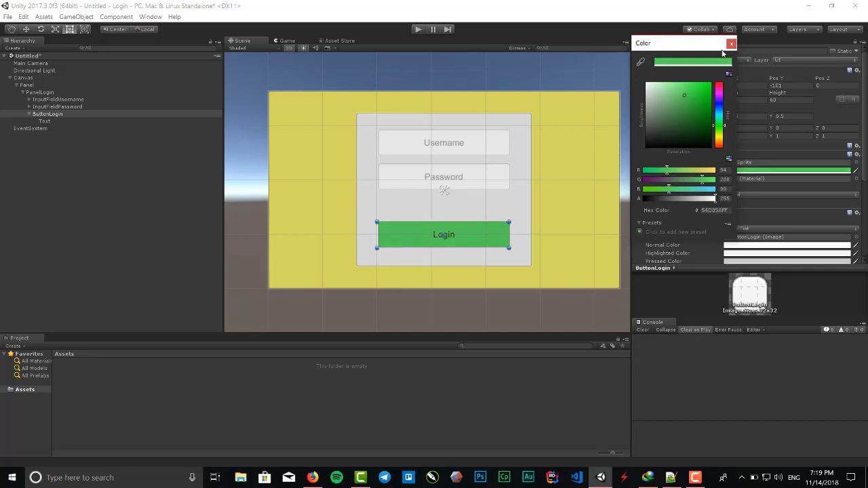
click(733, 44)
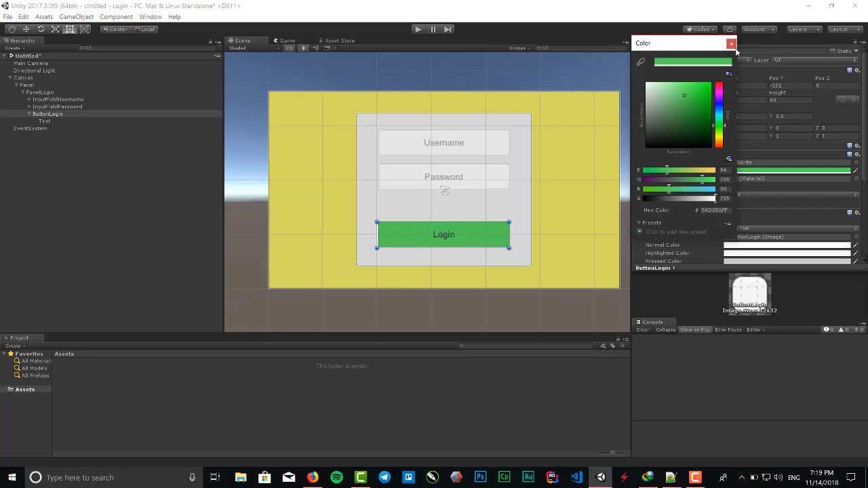
click(731, 43)
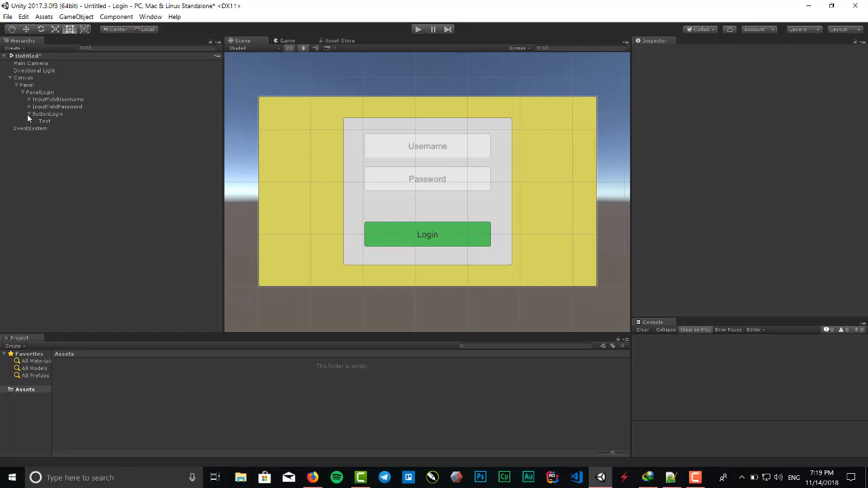
click(30, 114)
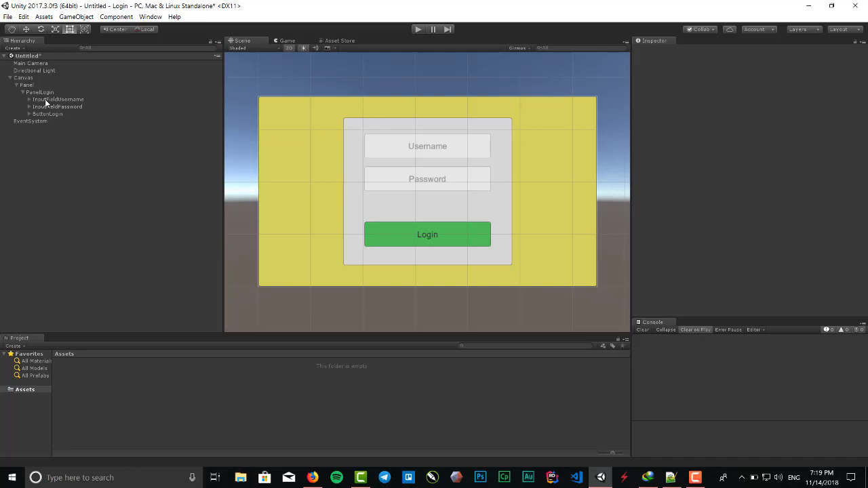
click(57, 99)
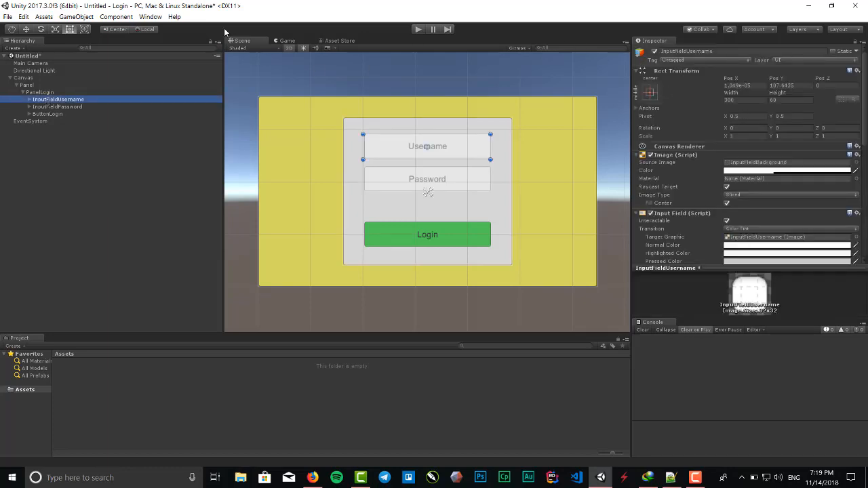
mouse_move(59, 125)
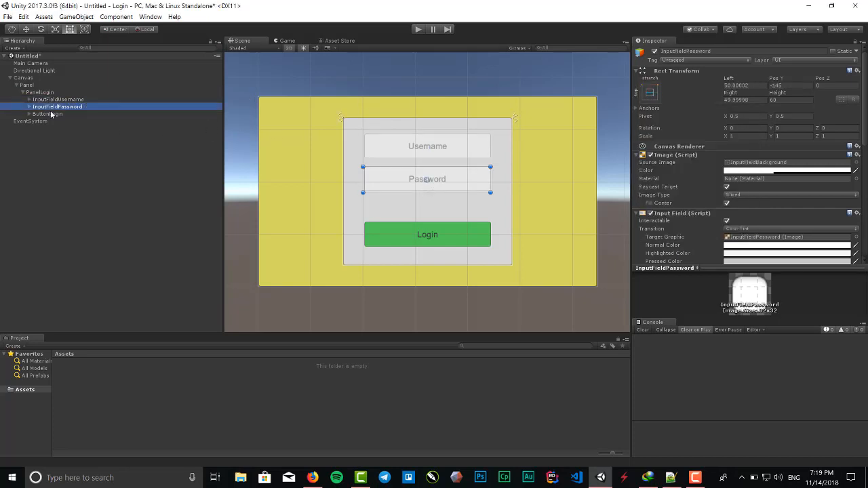
click(48, 114)
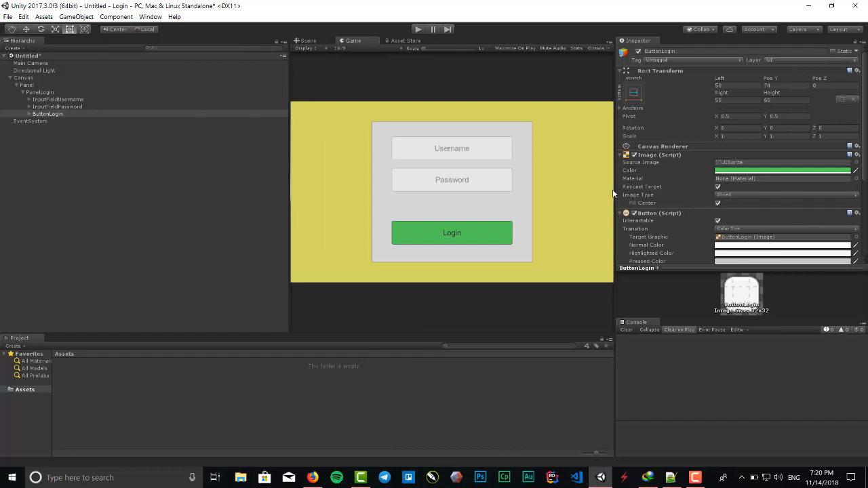
mouse_move(613, 127)
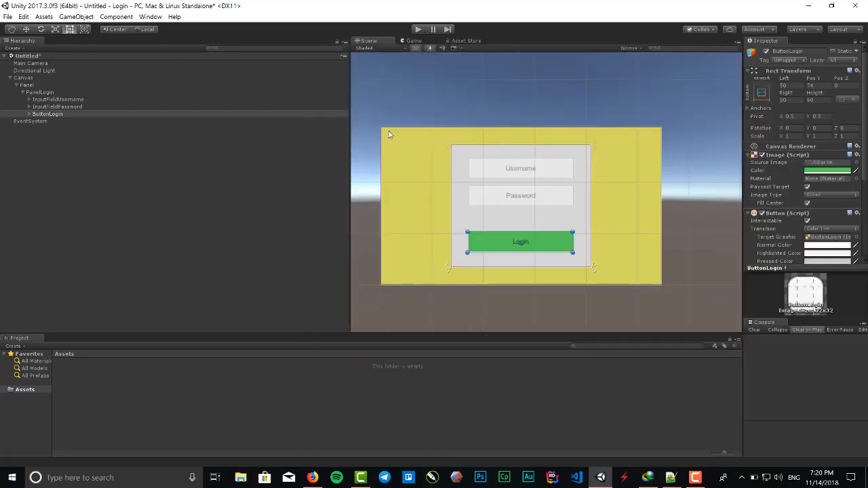
click(46, 114)
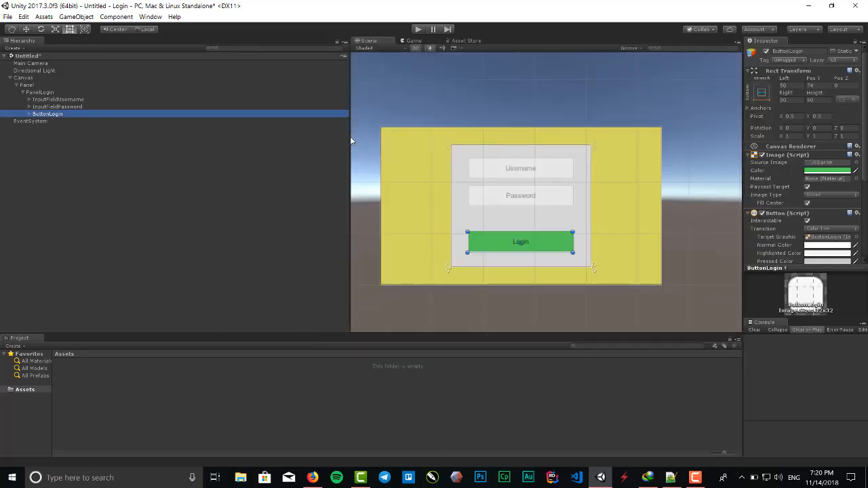